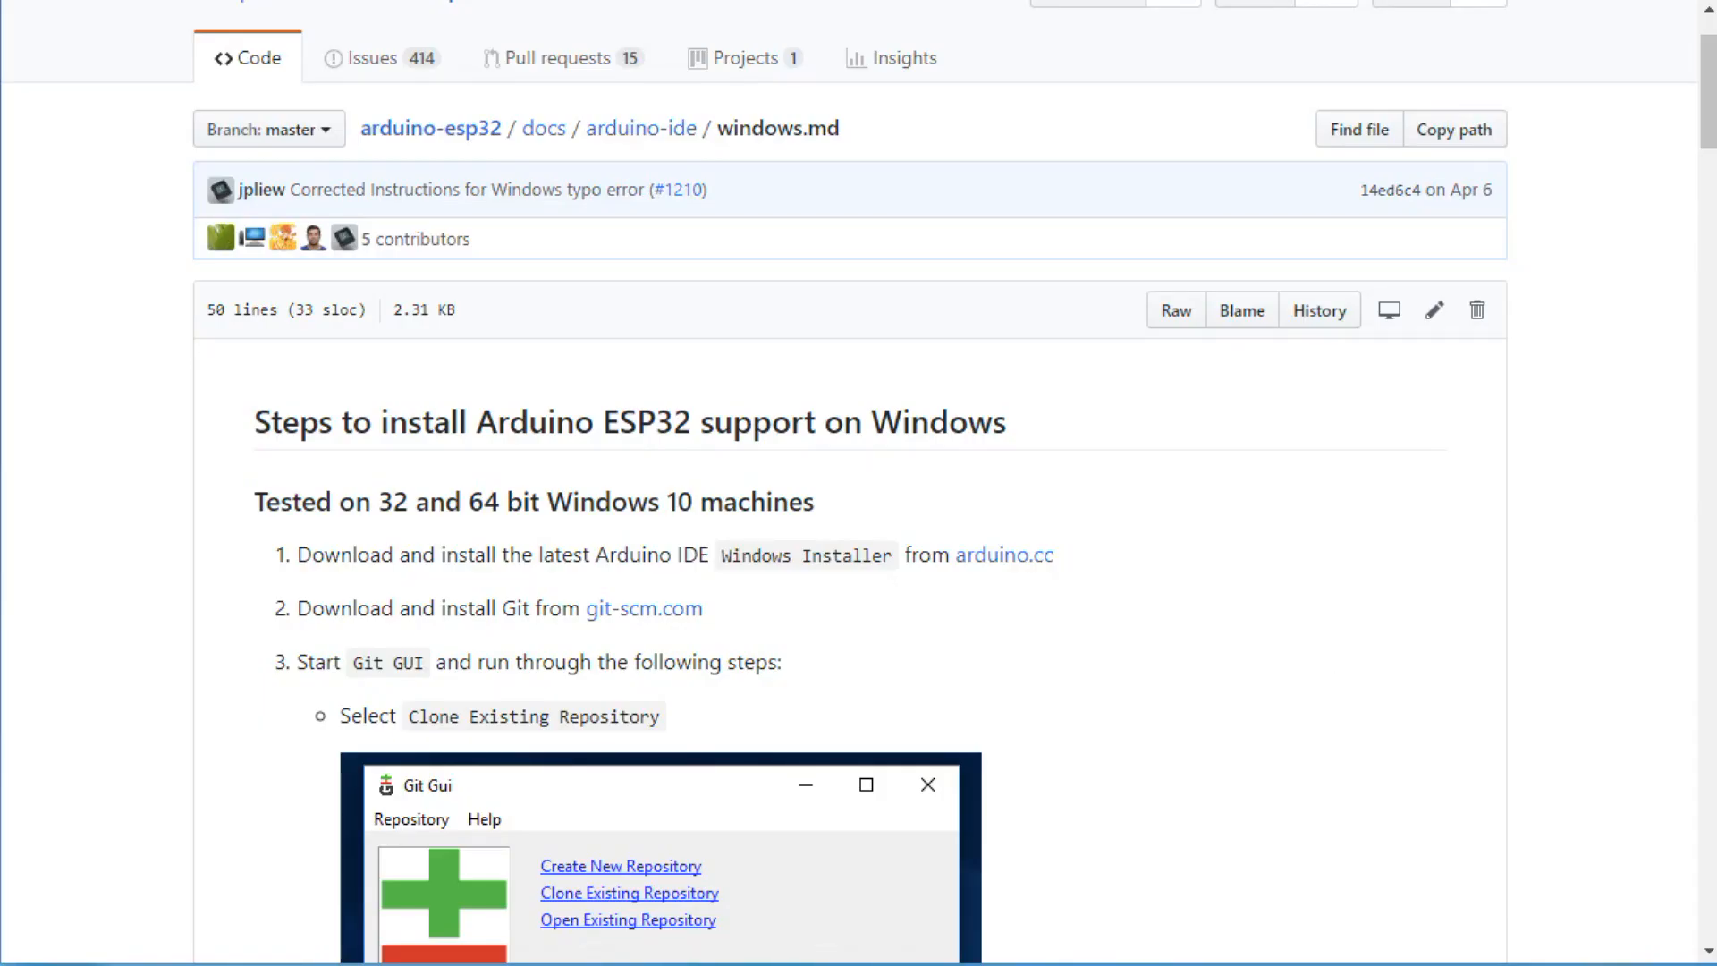
- Read down the arduino-esp32 windows.md install guide, then switch to the Arduino IDE window
{"action": "scroll", "scroll_direction": "down", "scroll_amount": 3}
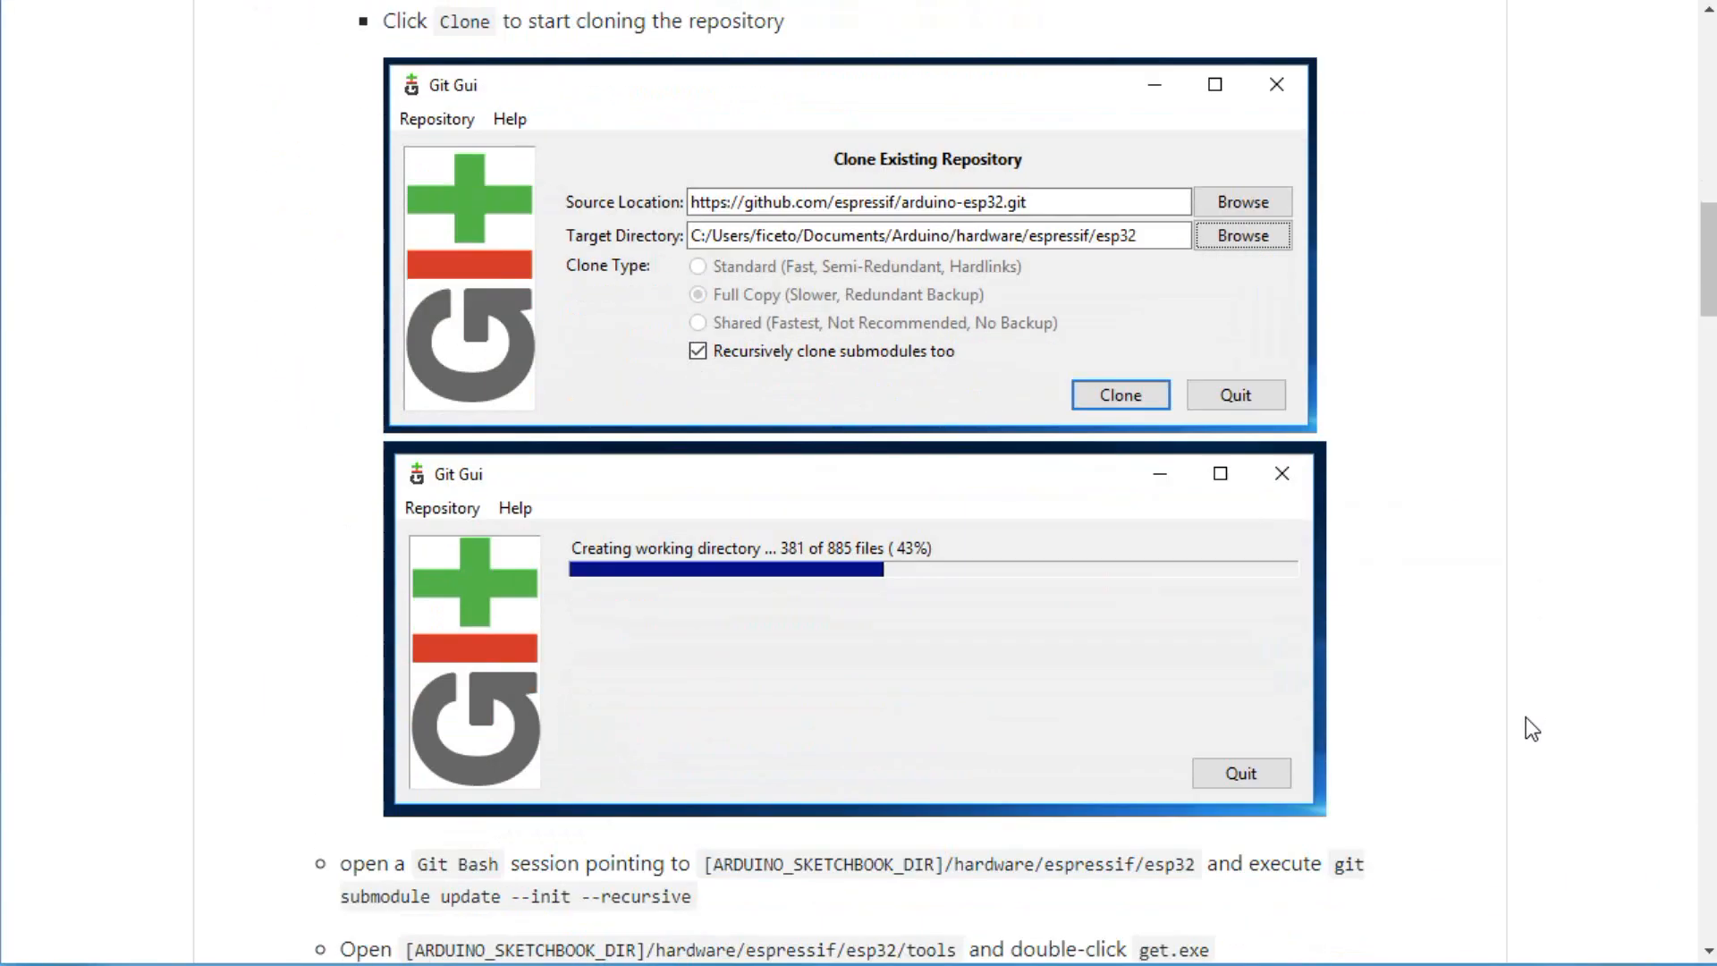
{"action": "scroll", "scroll_direction": "down", "scroll_amount": 3}
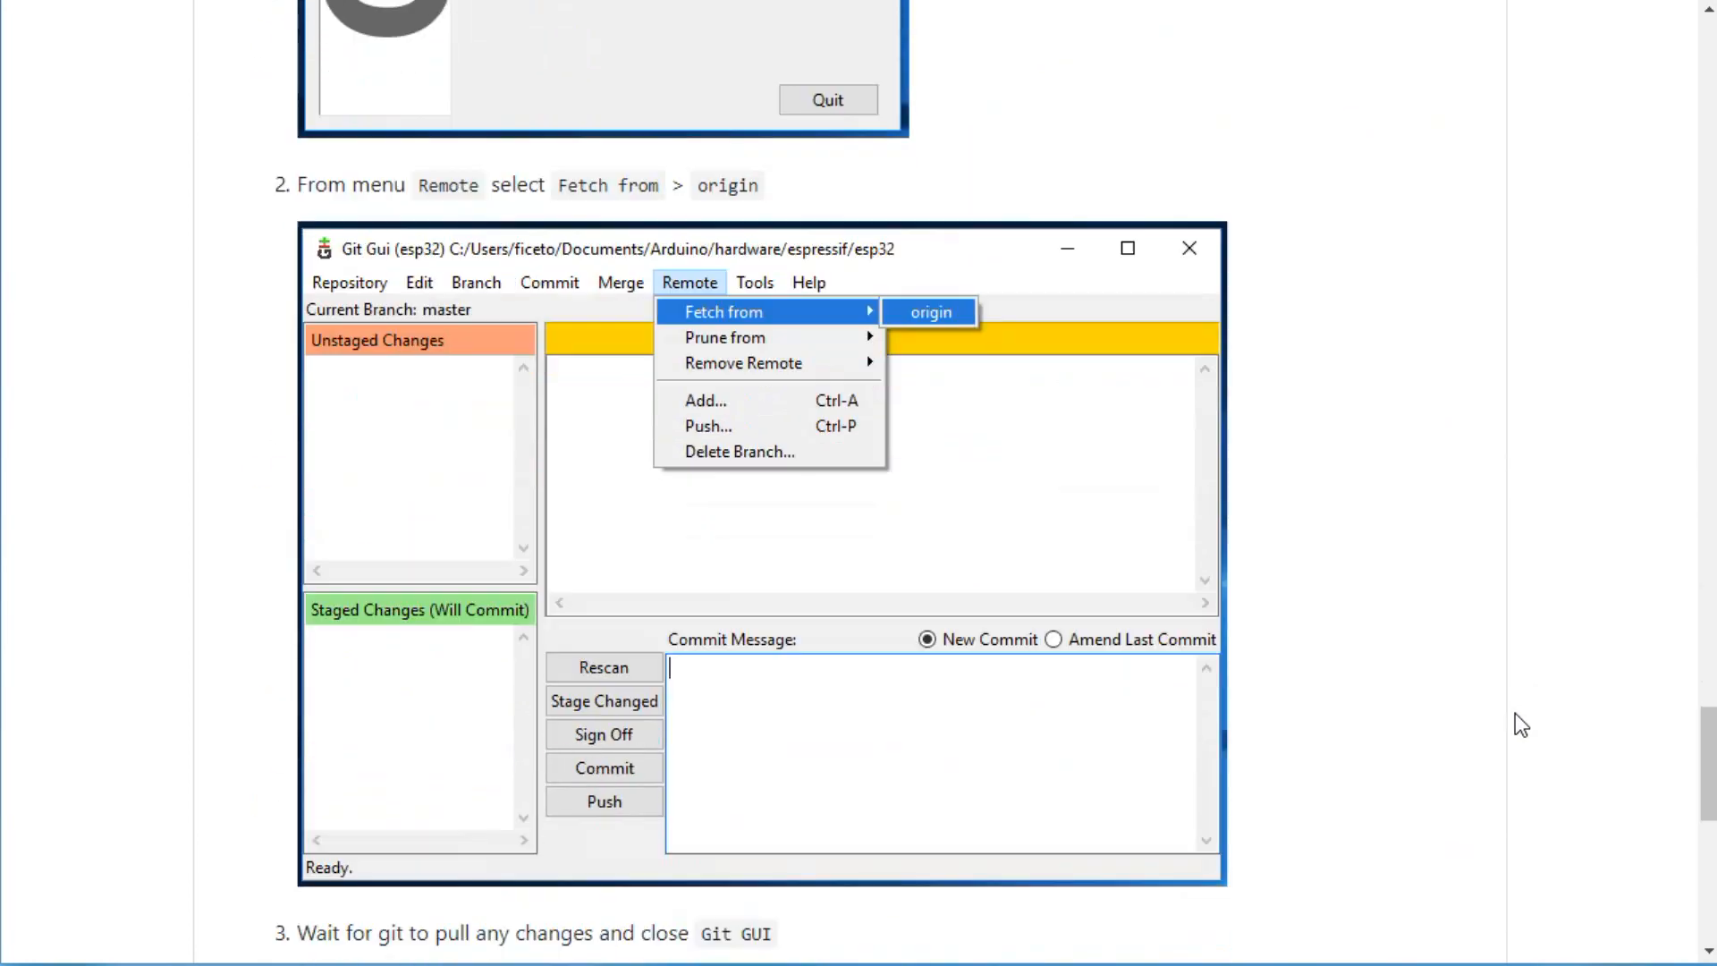
{"action": "left_click", "coordinate": [928, 311]}
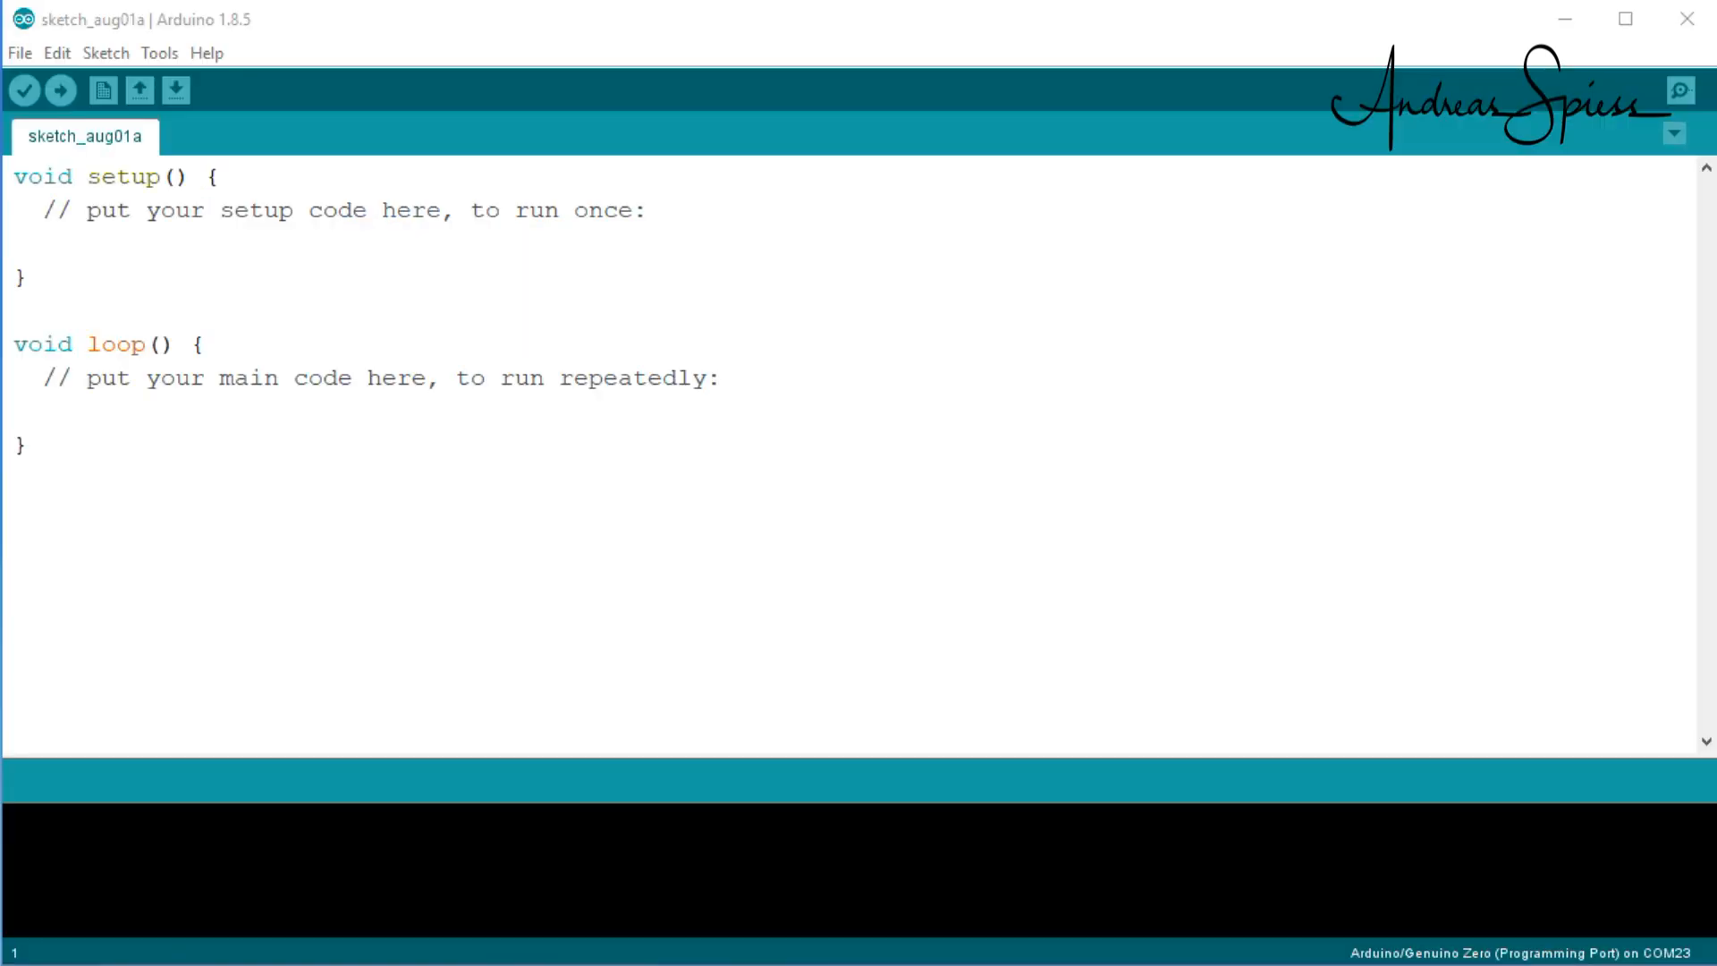
{"action": "left_click", "coordinate": [18, 52]}
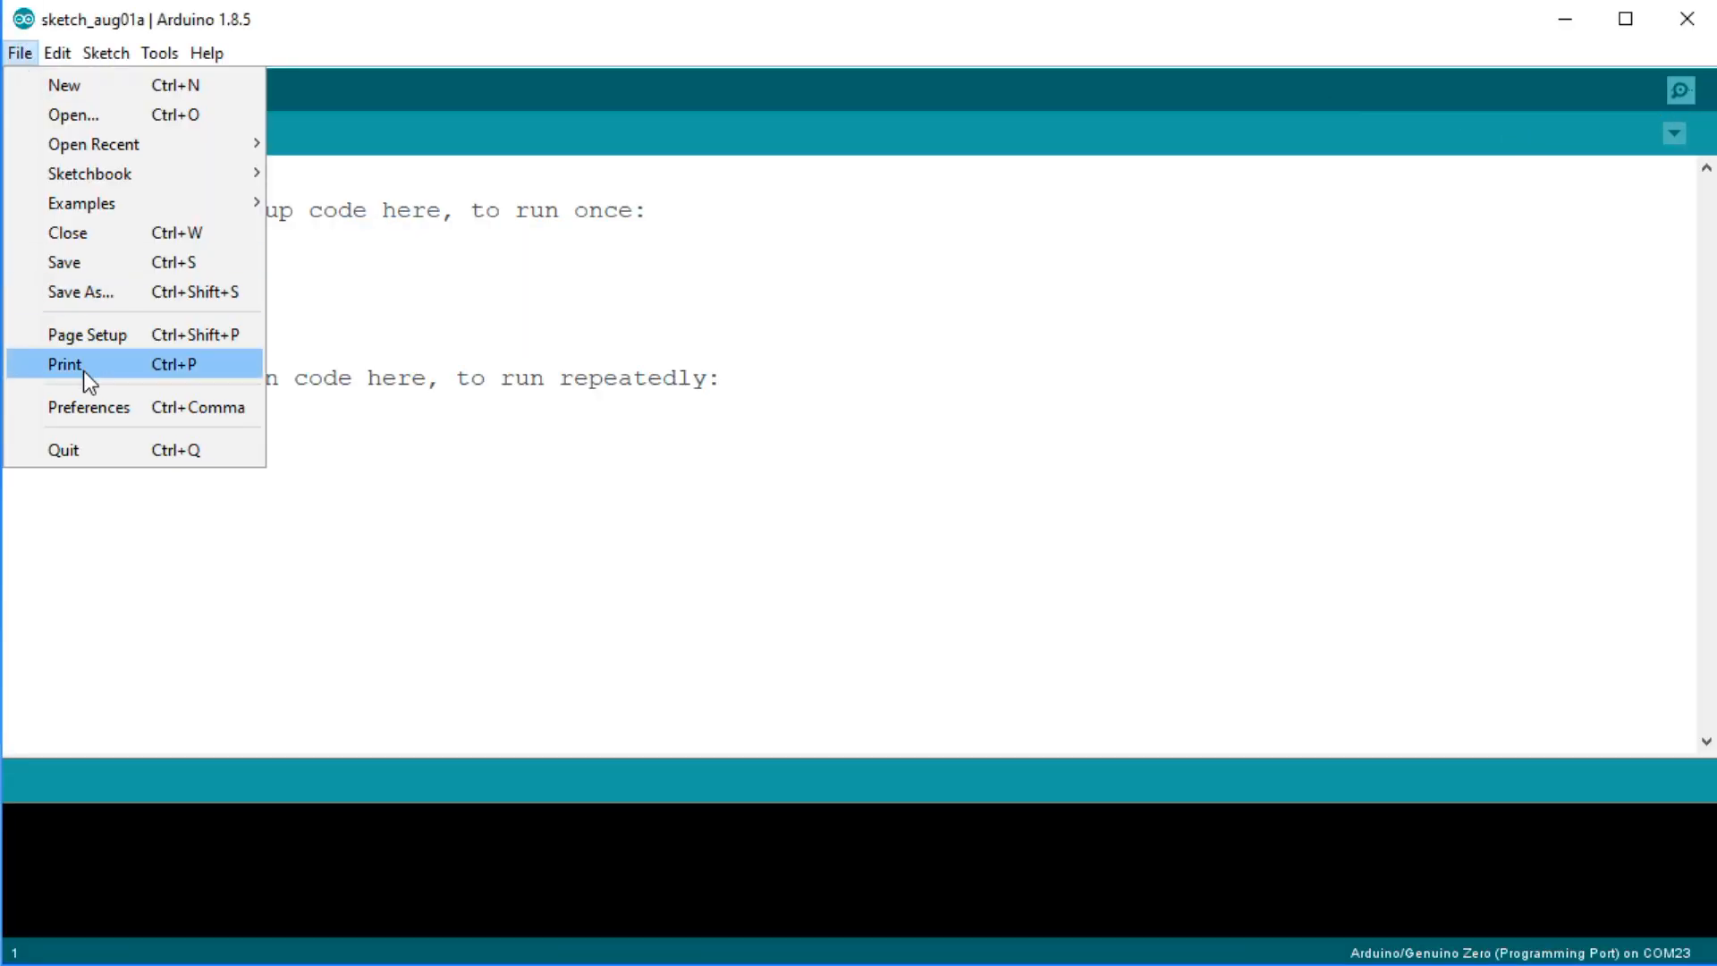
{"action": "left_click", "coordinate": [88, 406]}
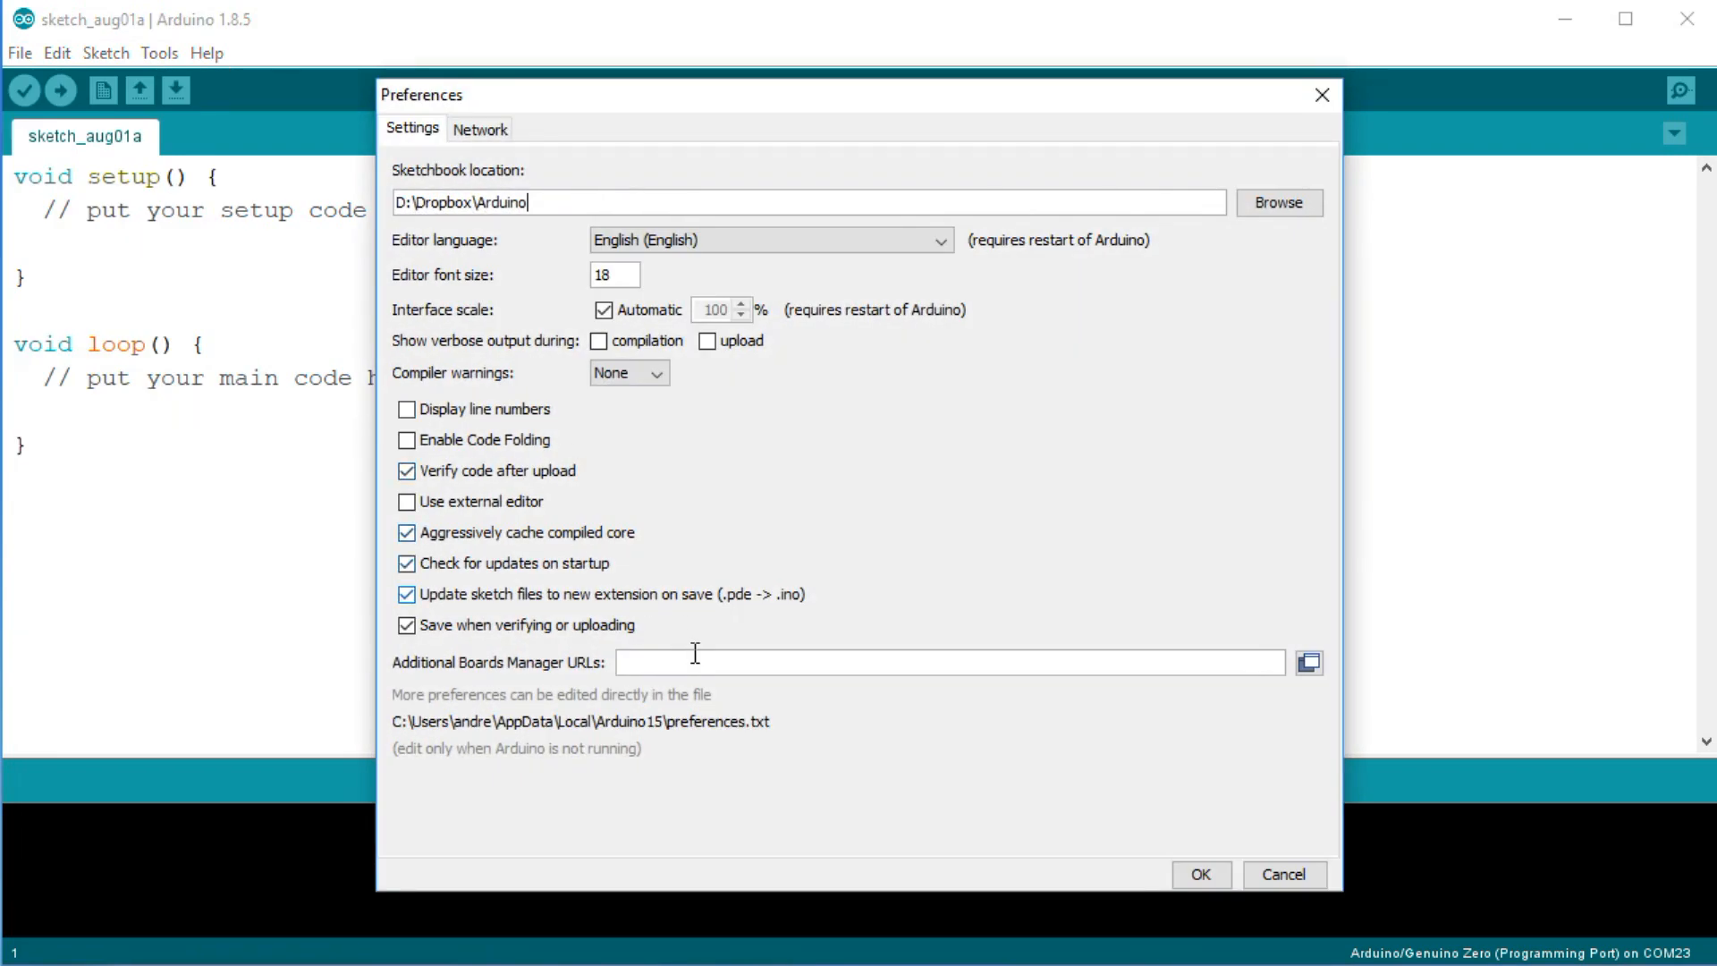
{"action": "type", "text": "https://dl.espressif.com/dl/package_esp32_index.json"}
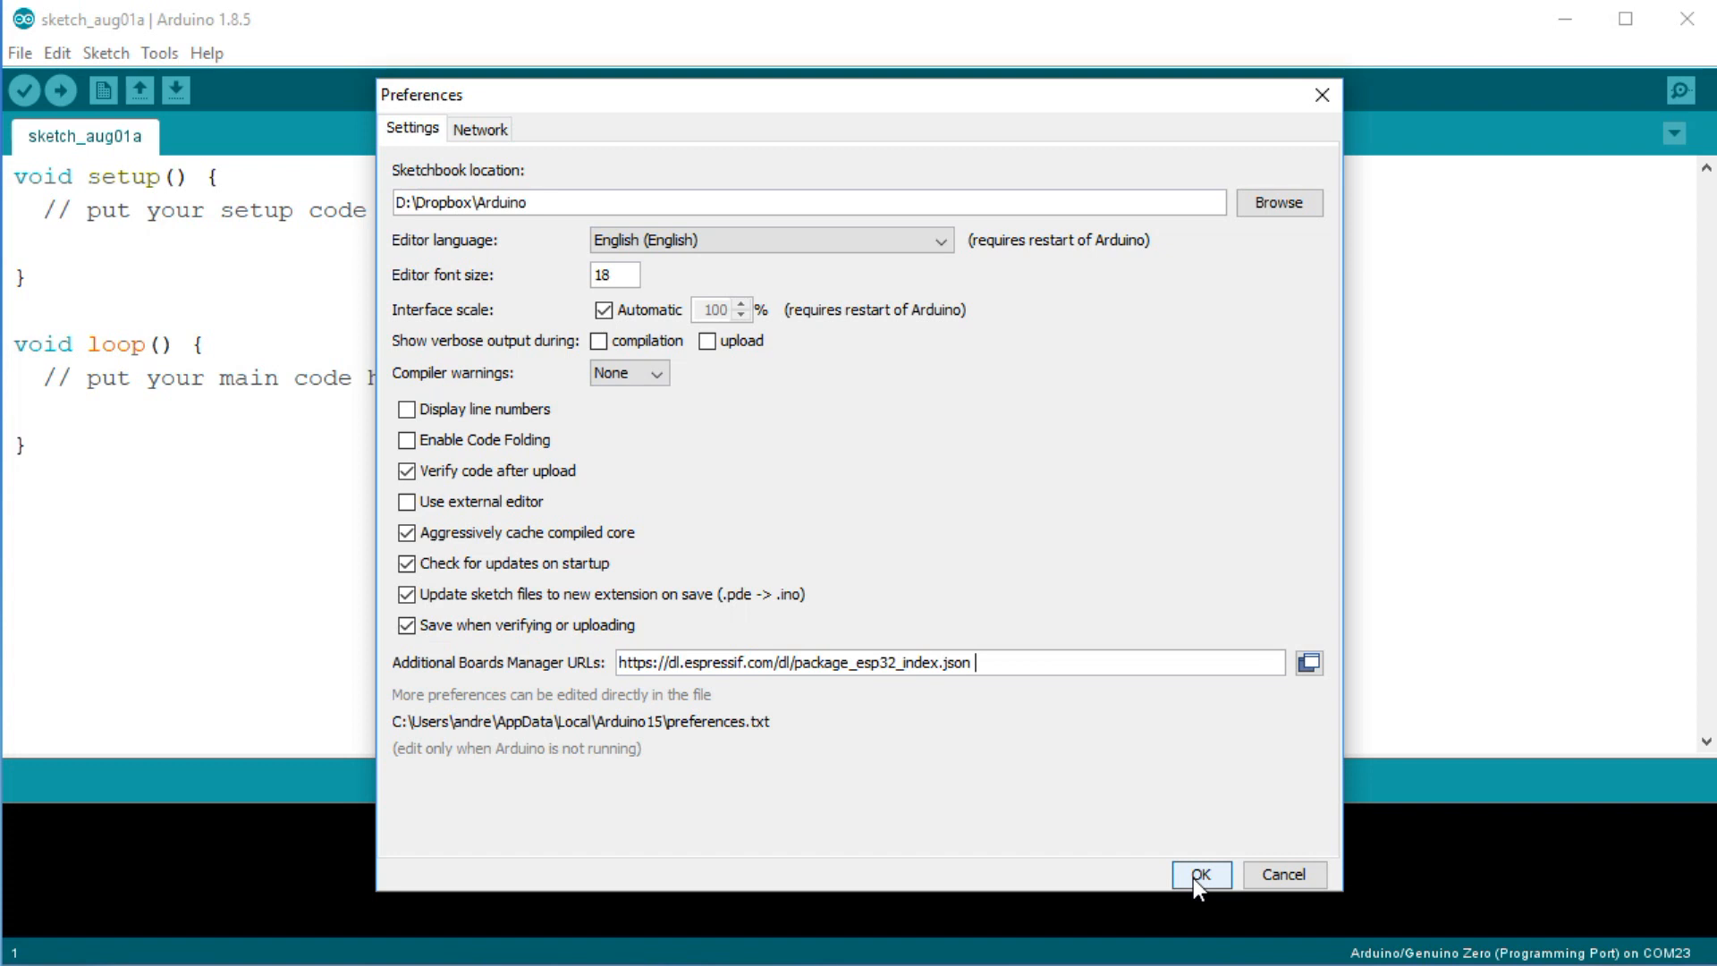
{"action": "left_click", "coordinate": [1198, 874]}
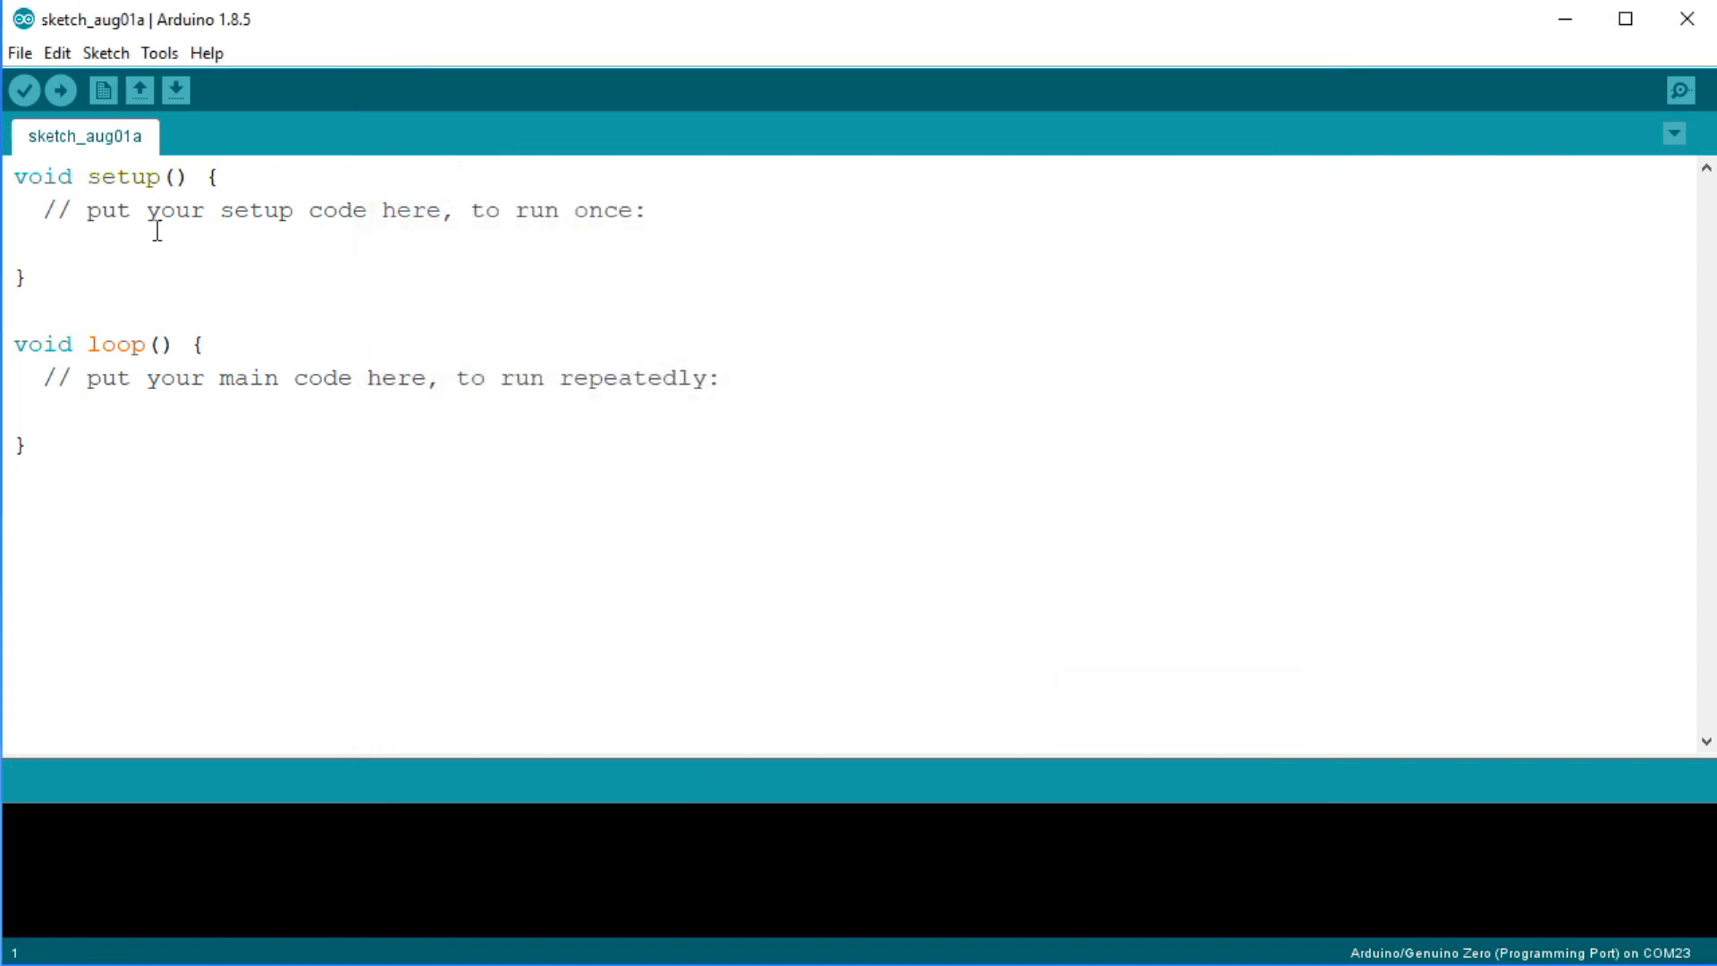
- Search Boards Manager for ESP32 and install the esp32 package by Espressif Systems
{"action": "left_click", "coordinate": [159, 52]}
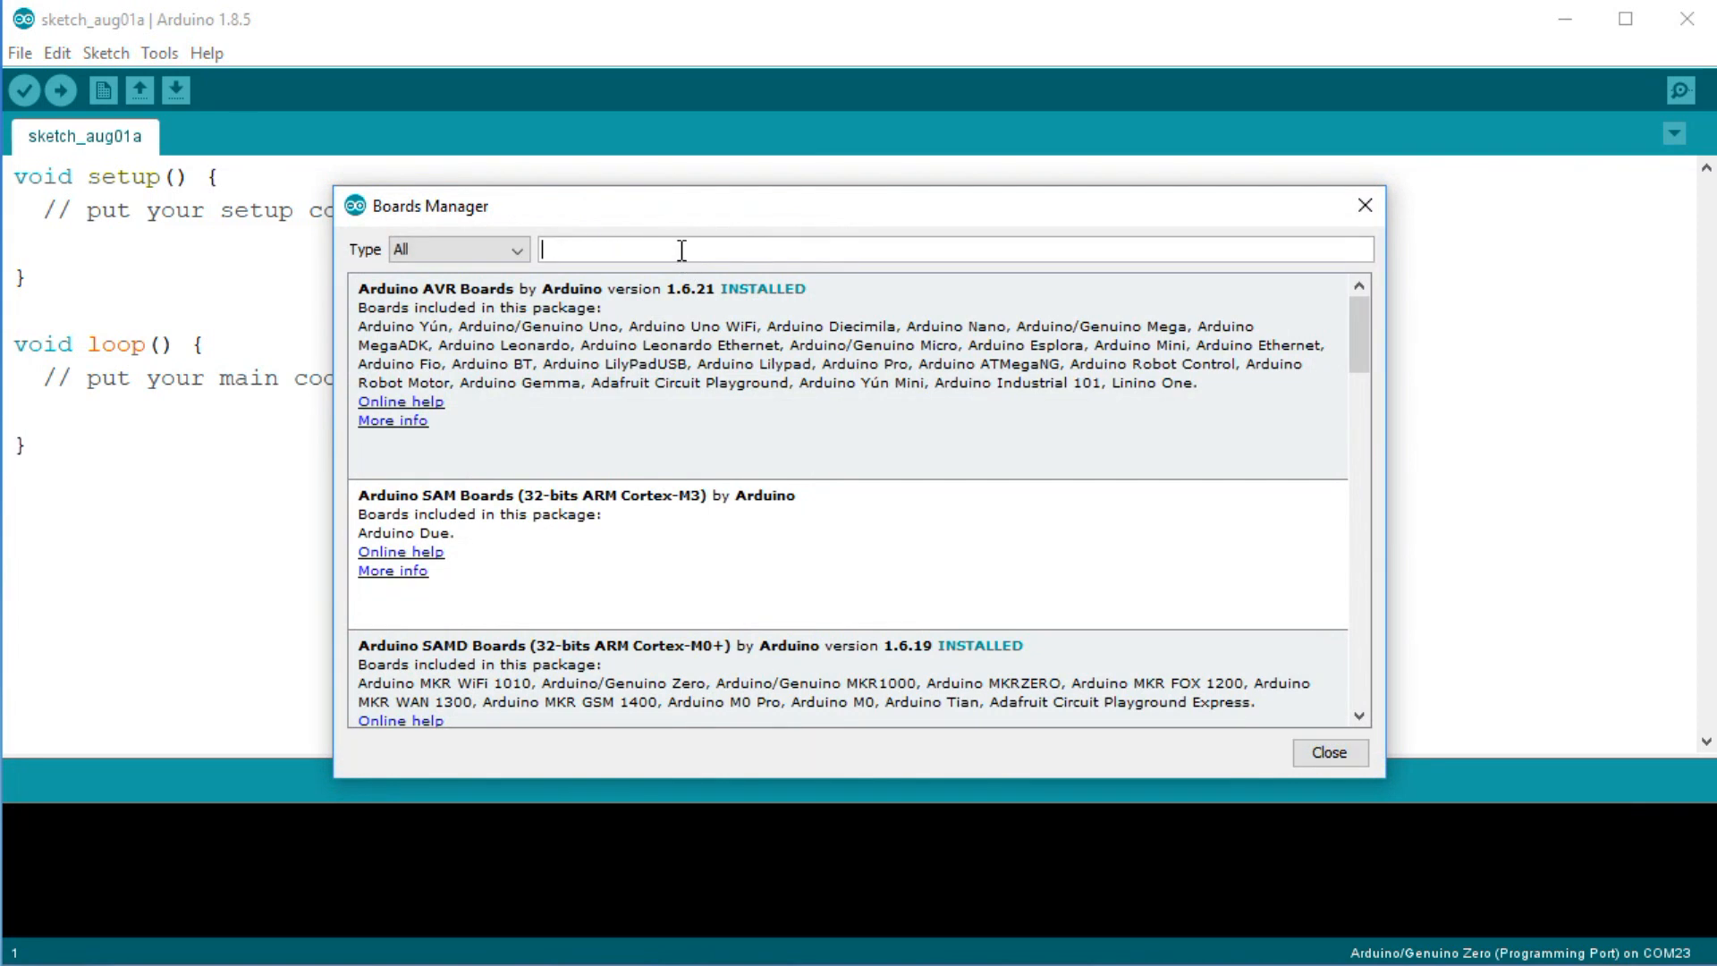
{"action": "type", "text": "ESP32"}
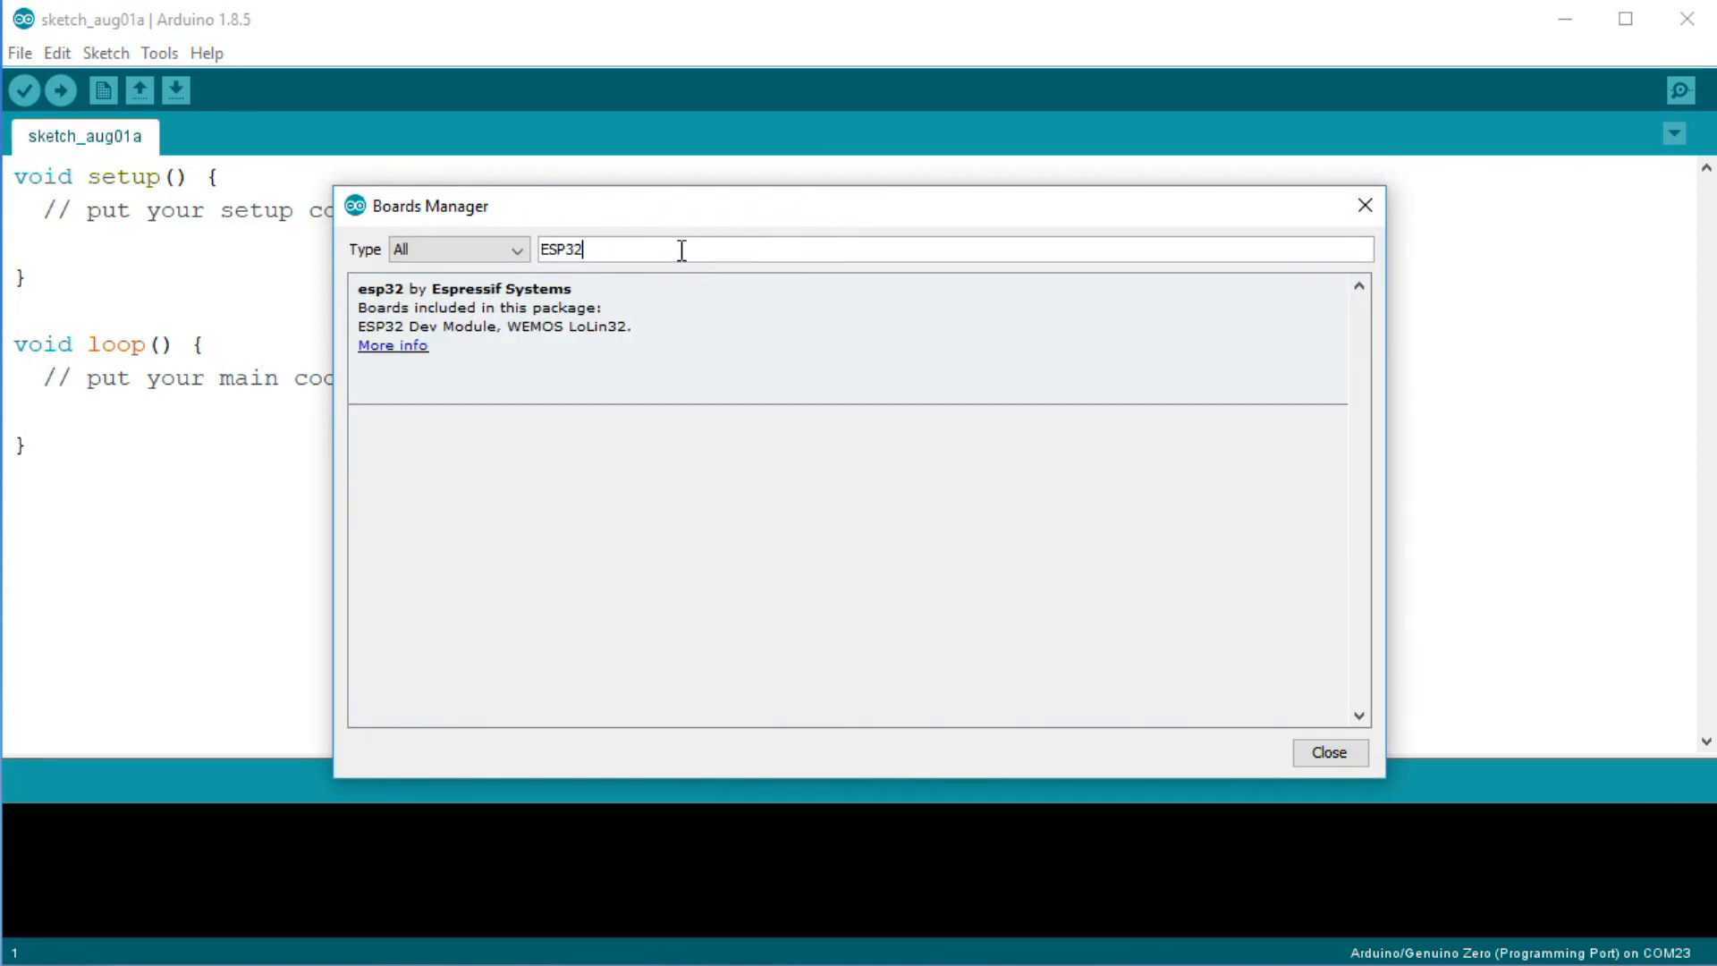
{"action": "mouse_move", "coordinate": [1166, 394]}
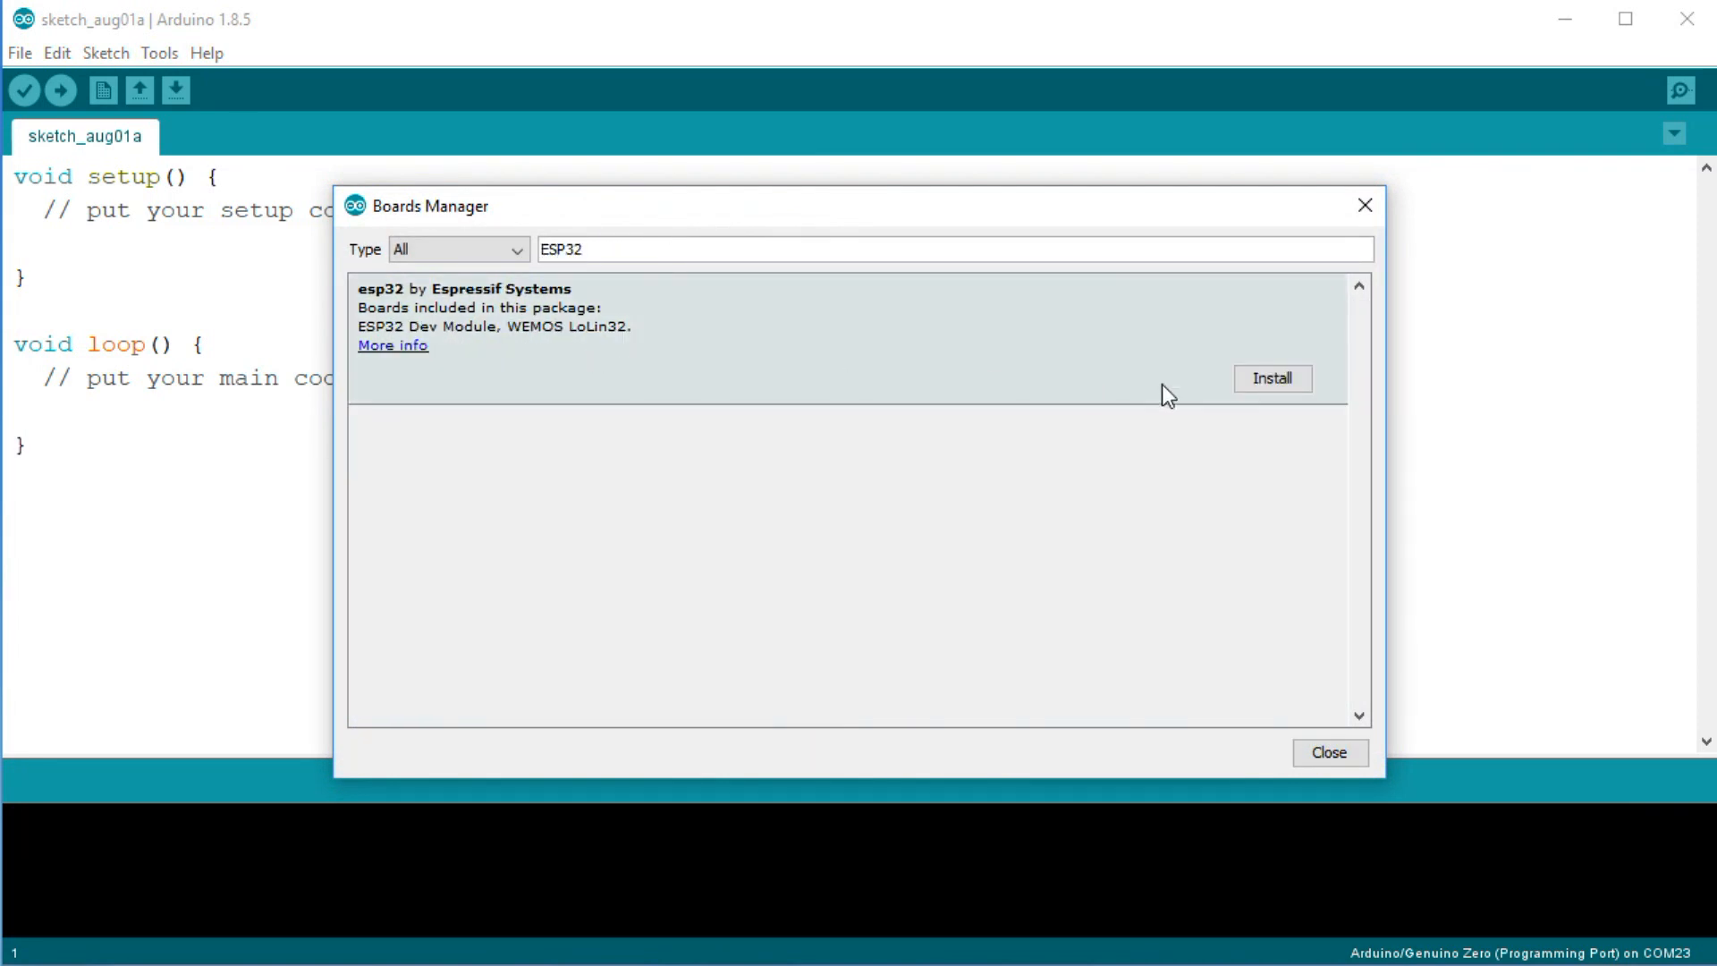
{"action": "left_click", "coordinate": [1271, 377]}
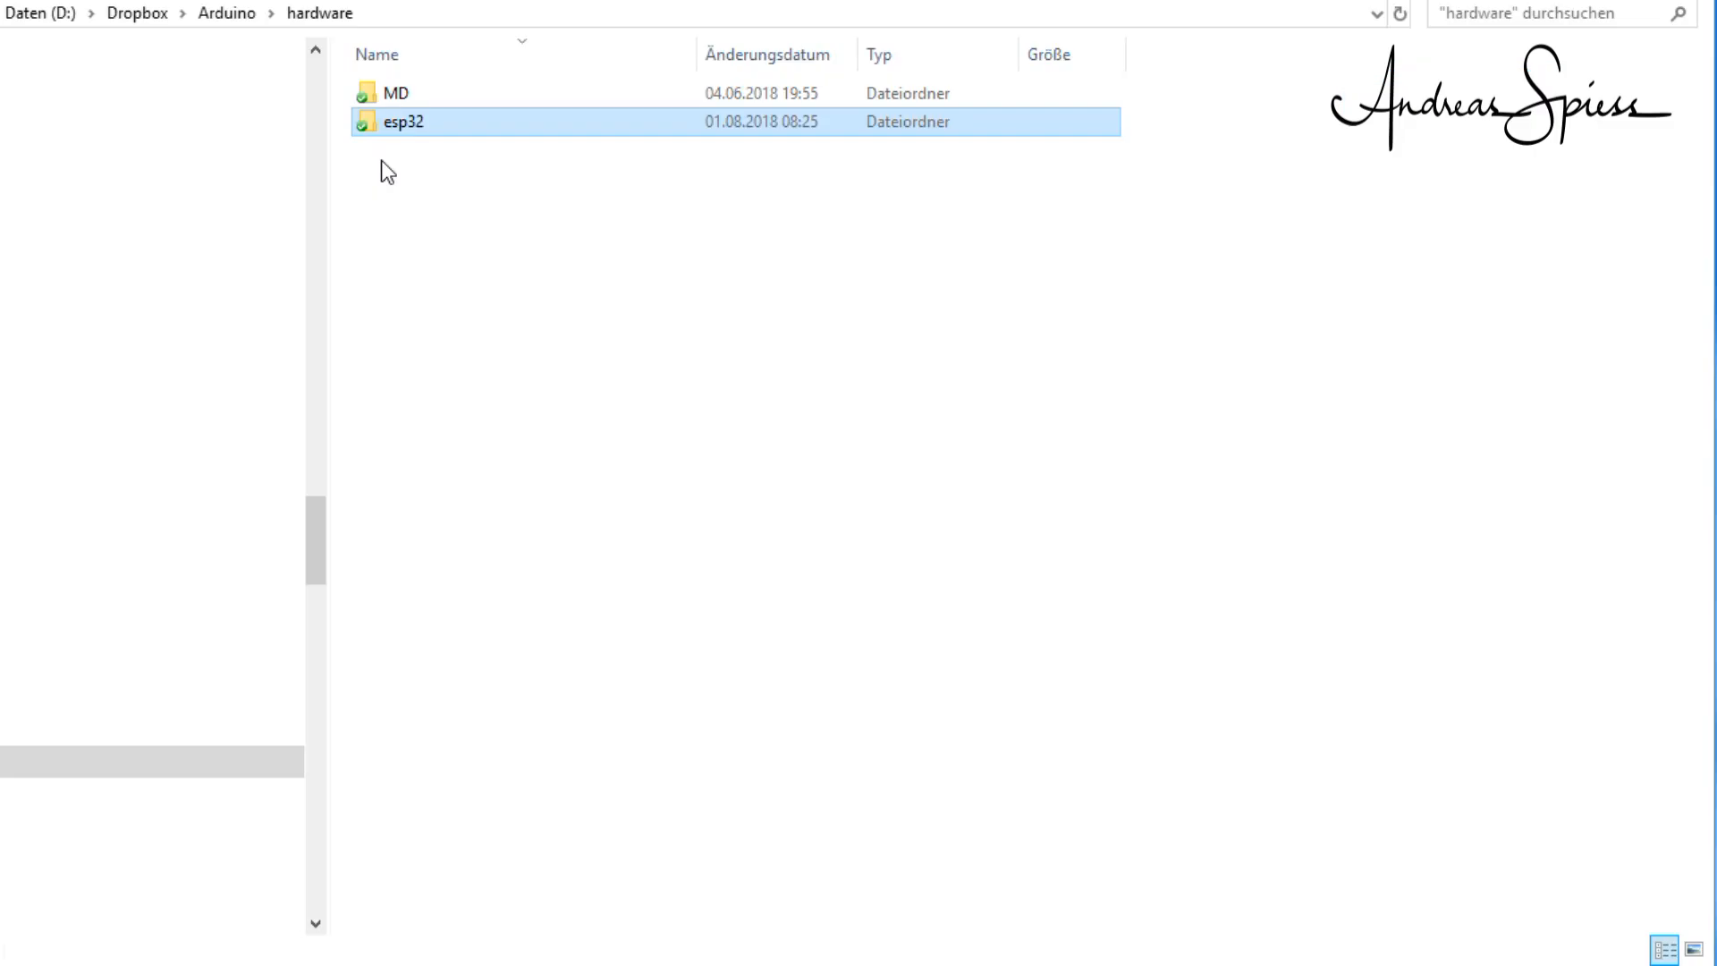
{"action": "mouse_move", "coordinate": [452, 134]}
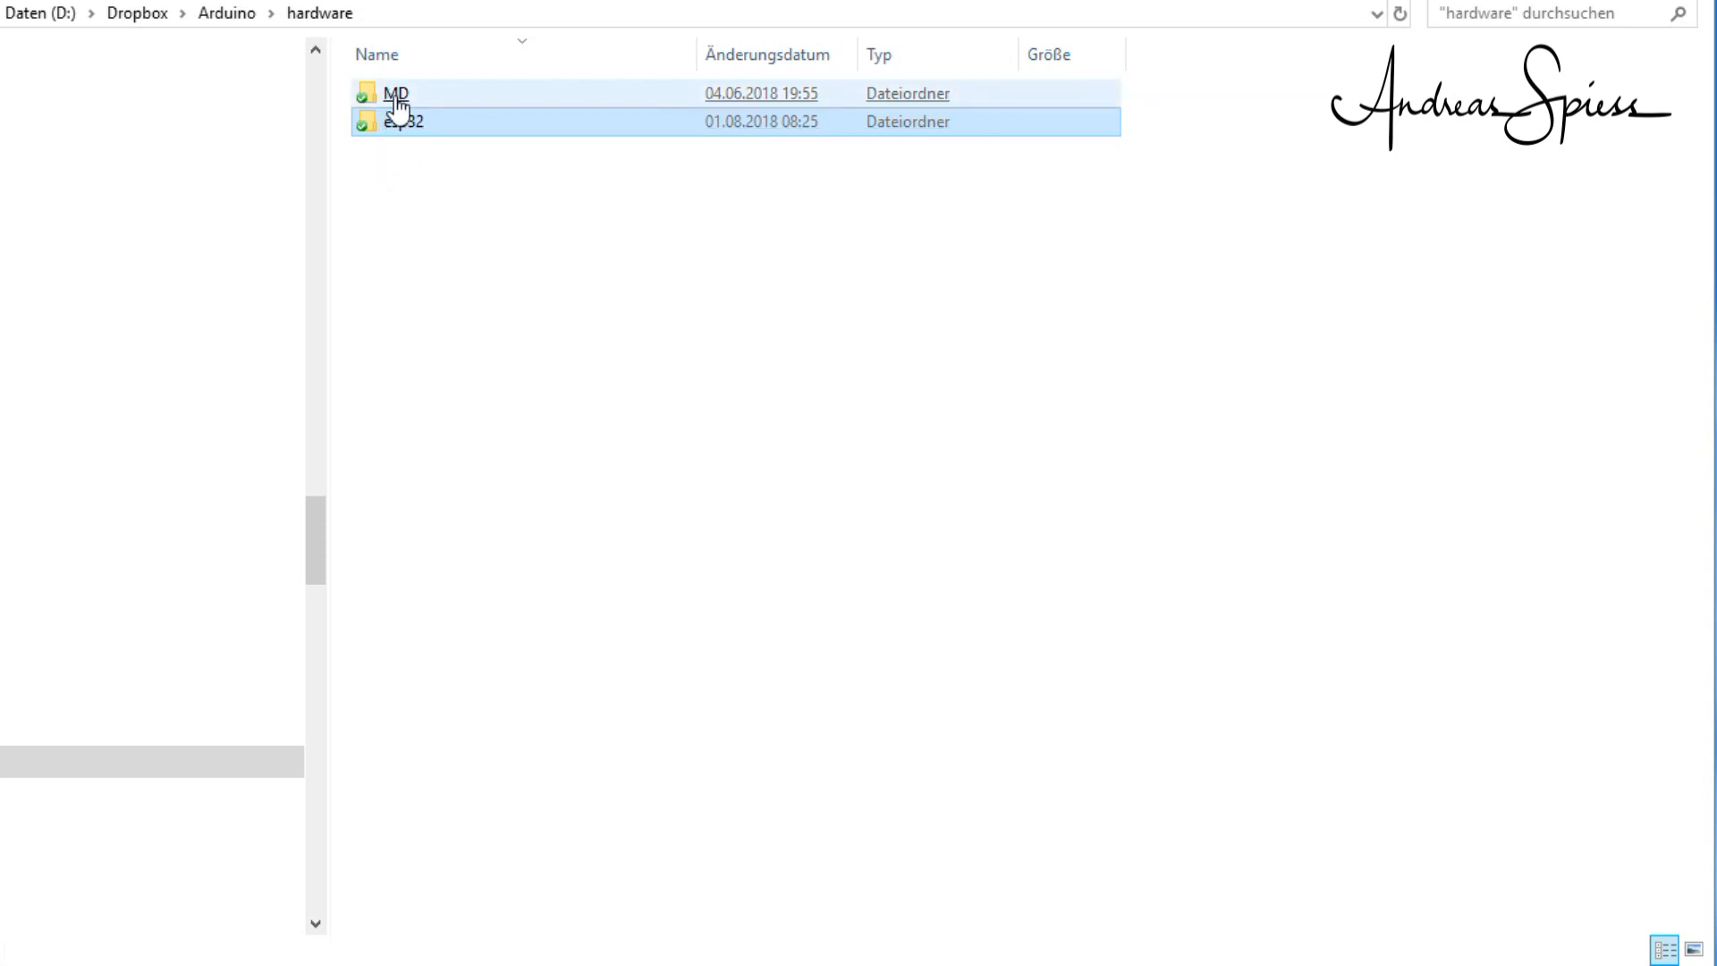
- Bring up the context actions for the MD folder inside Dropbox\Arduino\hardware
{"action": "right_click", "coordinate": [404, 122]}
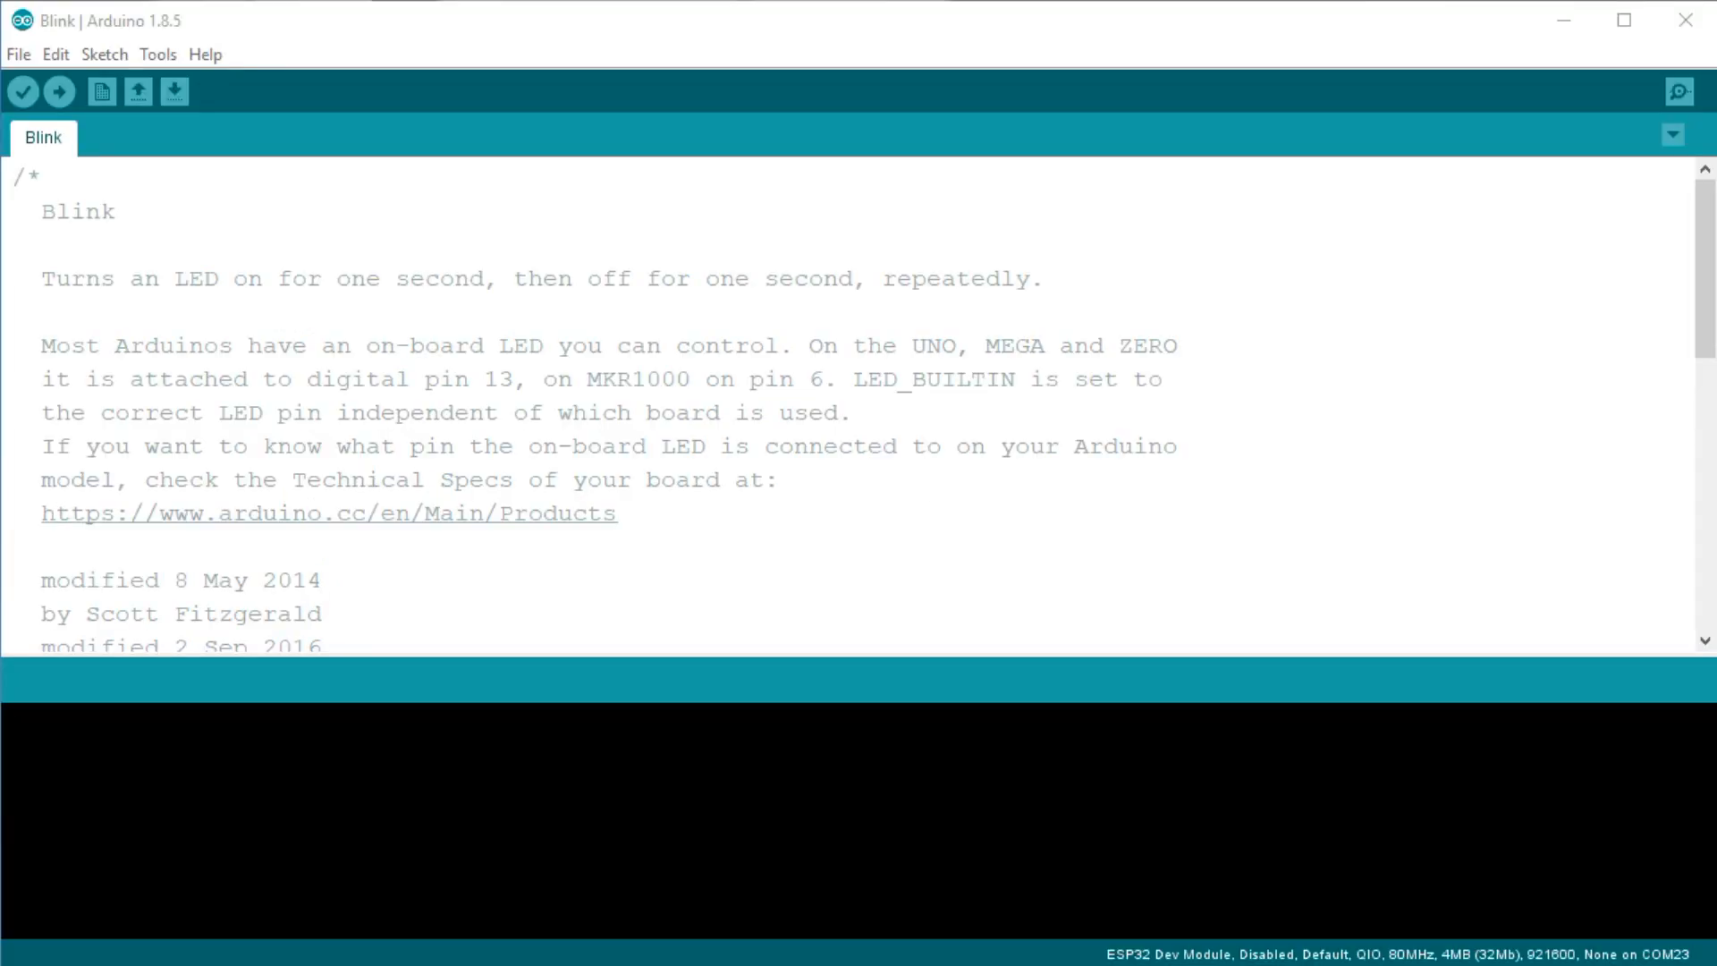
- Select ESP32 Dev Module from the ESP32 Arduino section as the target board
{"action": "left_click", "coordinate": [157, 54]}
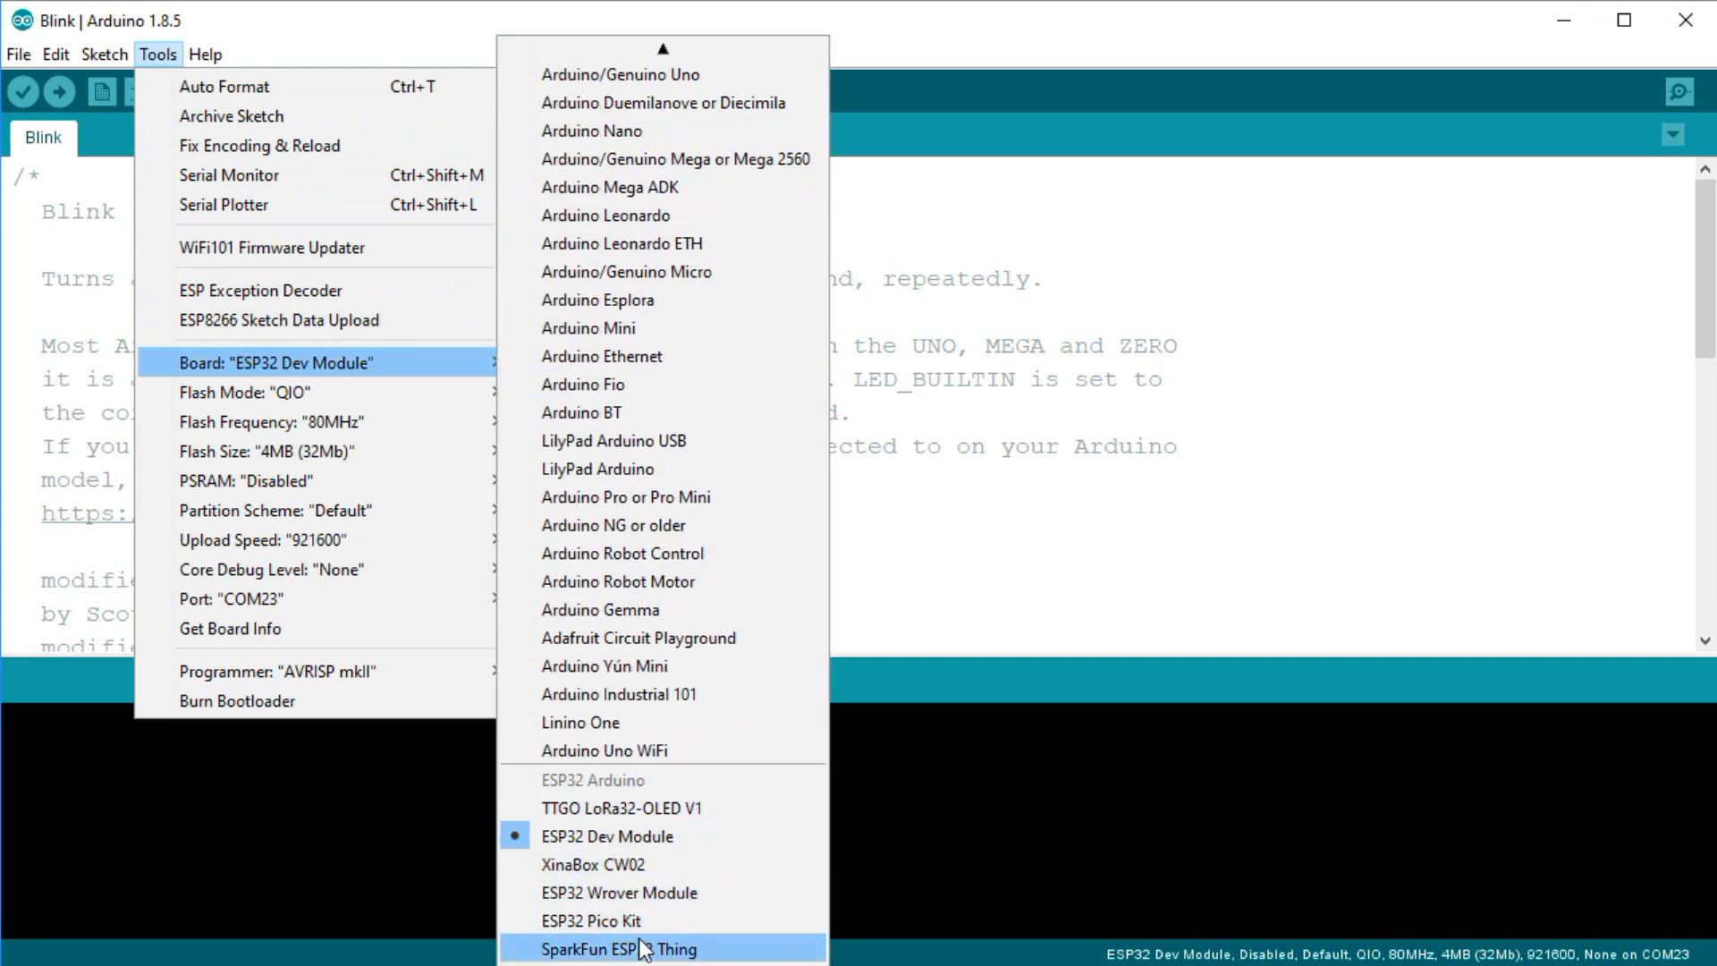
{"action": "mouse_move", "coordinate": [629, 906]}
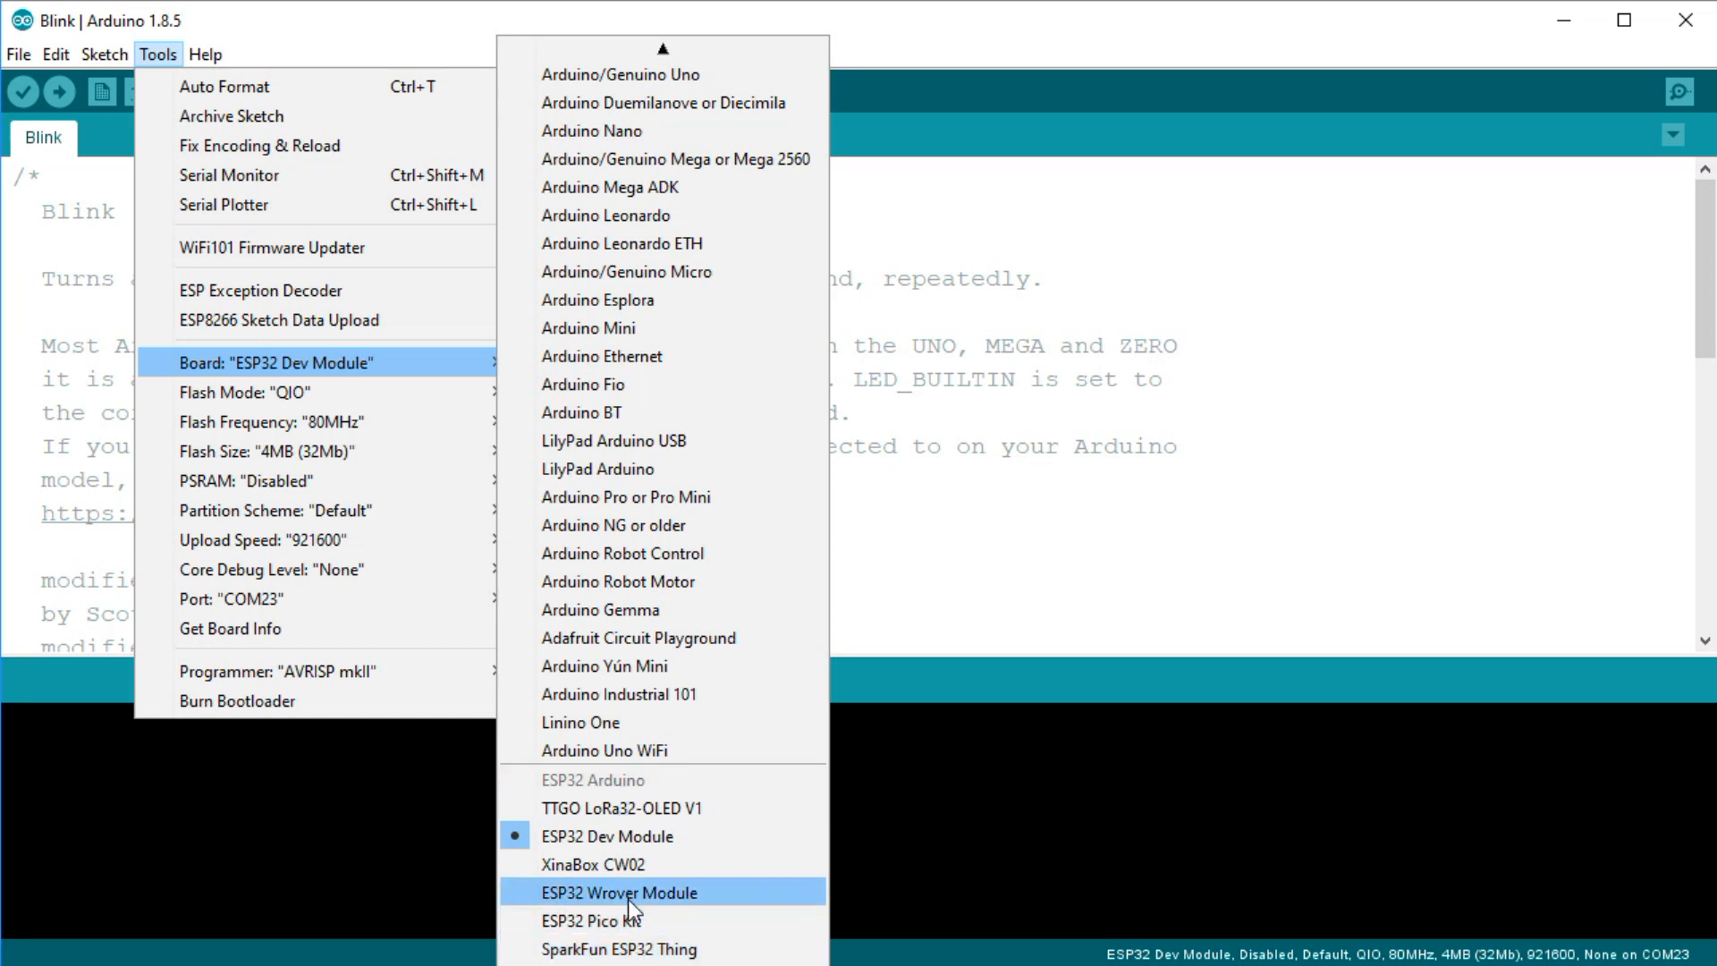
{"action": "mouse_move", "coordinate": [619, 835]}
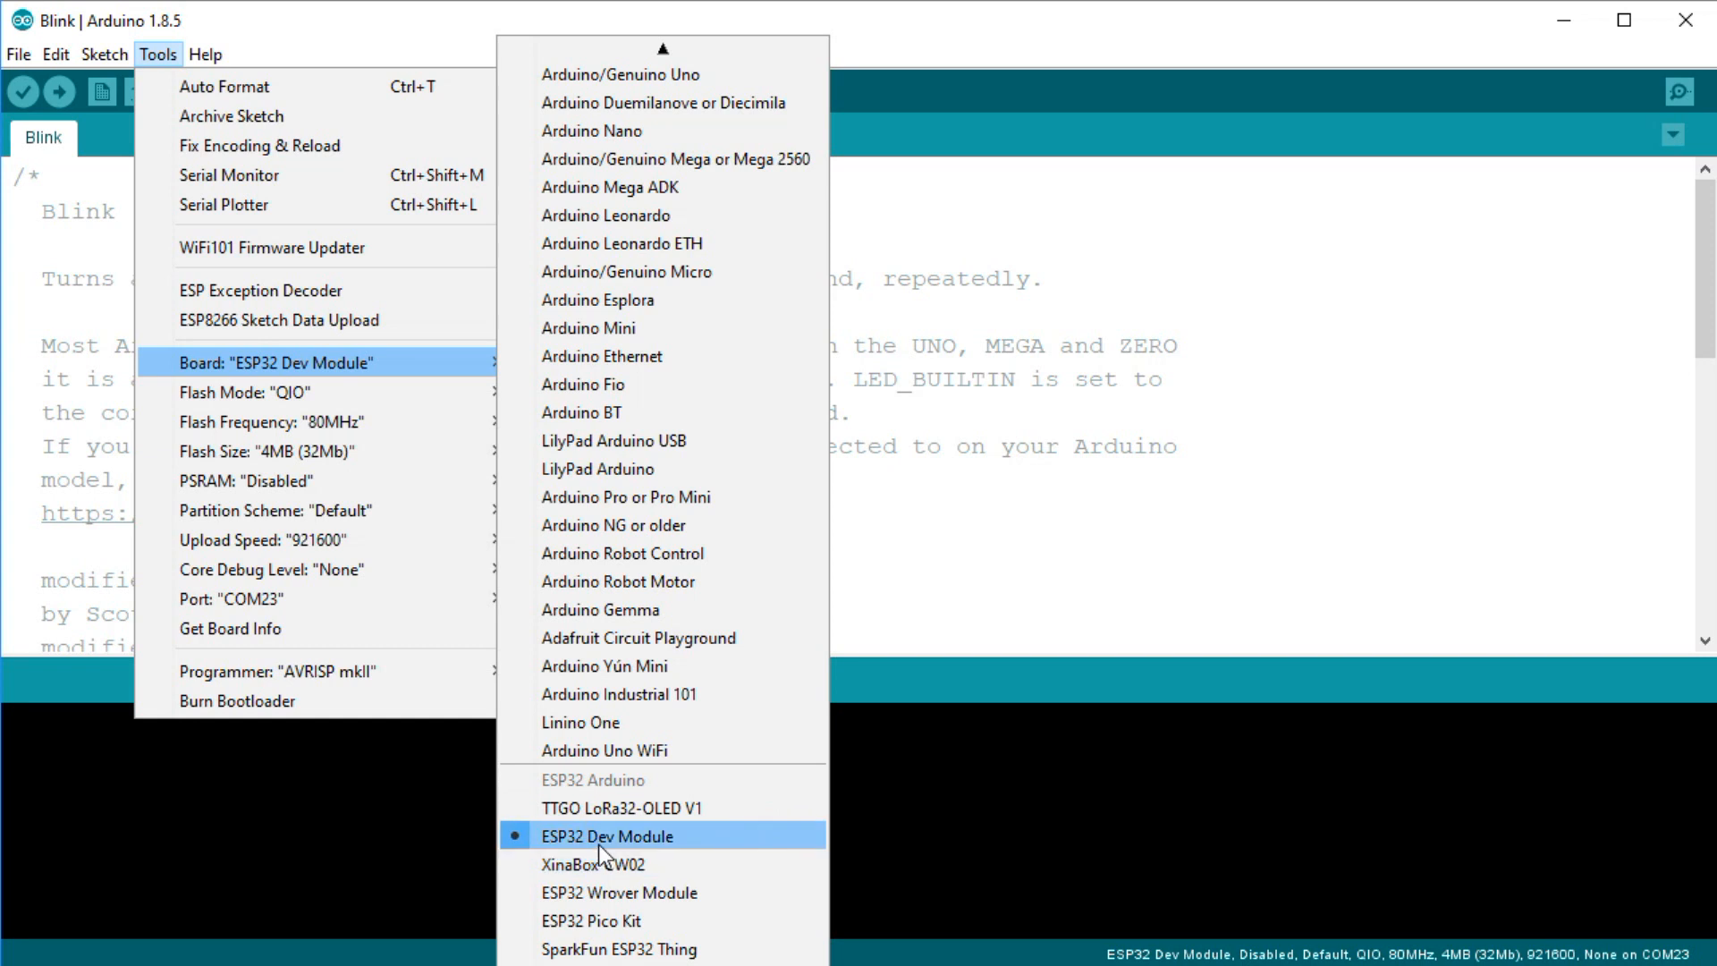
{"action": "left_click", "coordinate": [608, 835]}
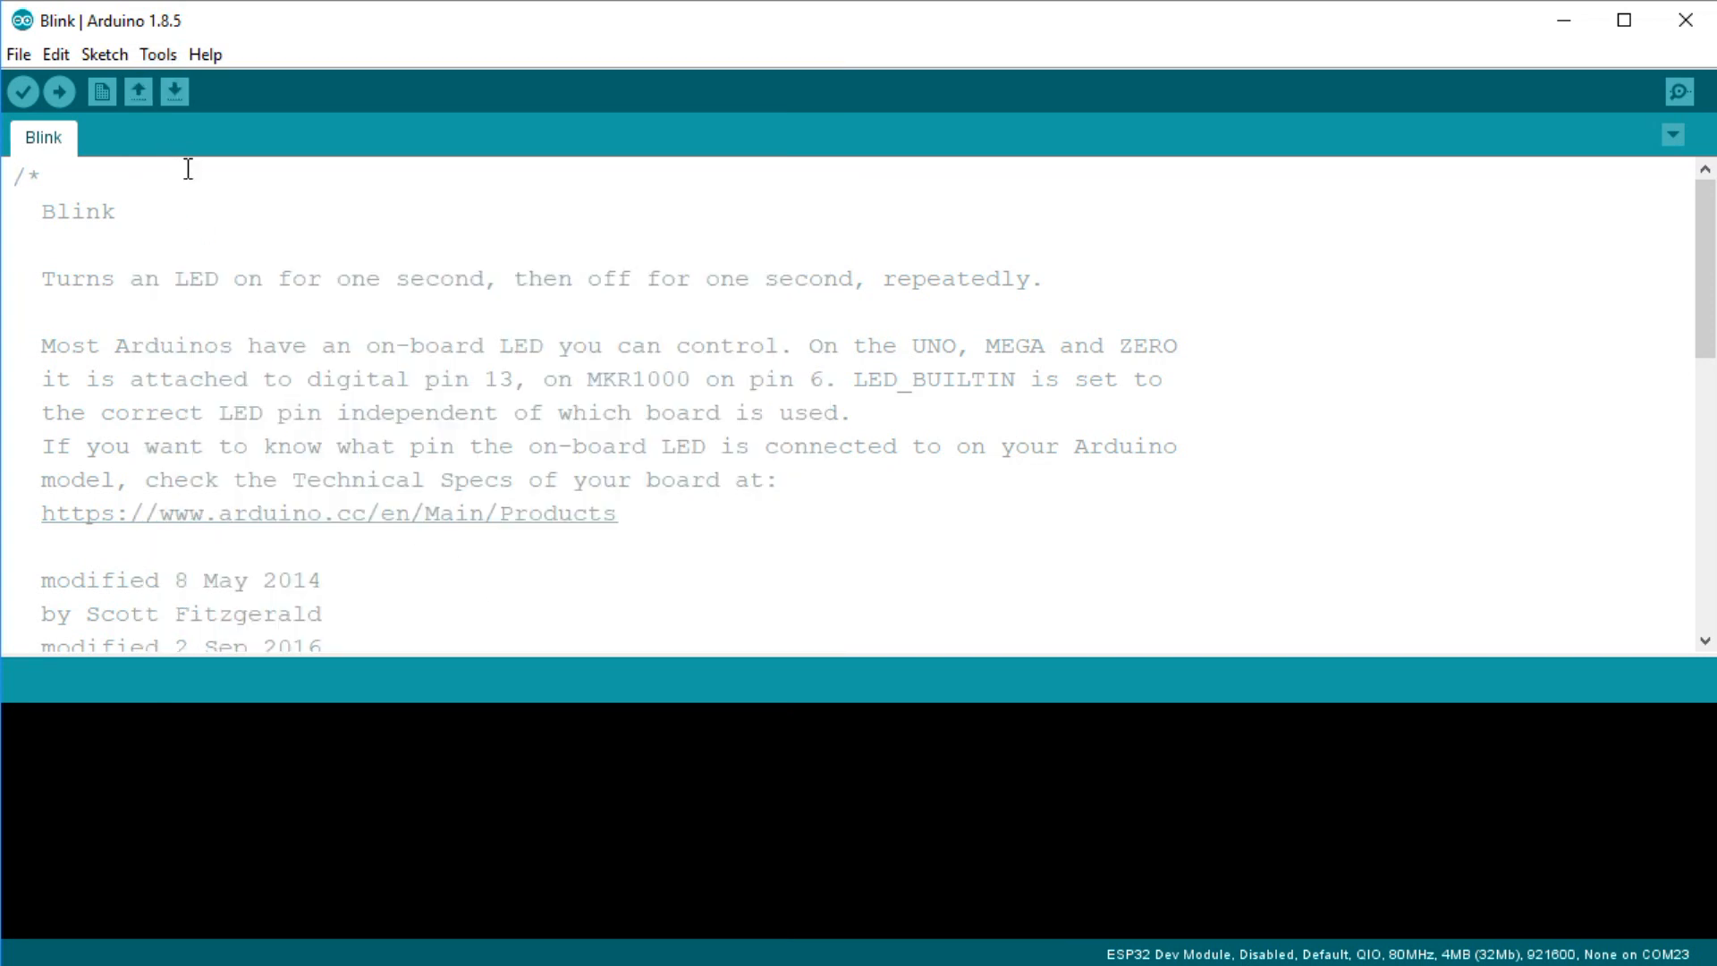
{"action": "mouse_move", "coordinate": [159, 54]}
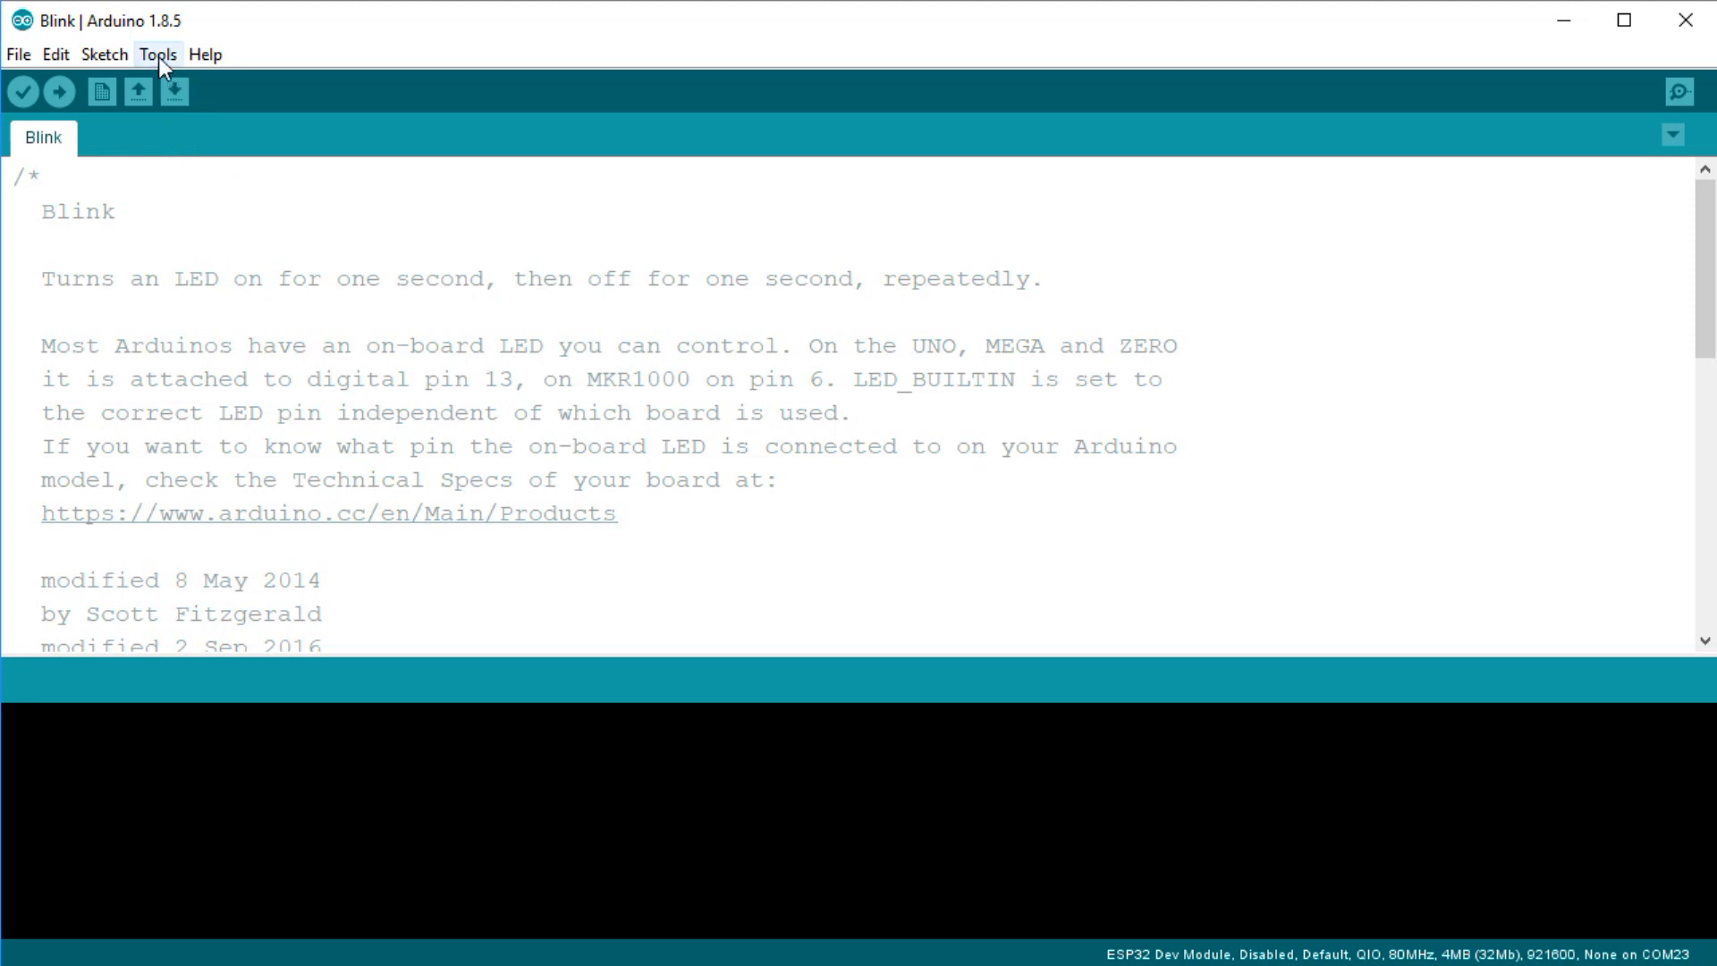
- Review Upload Speed and Port COM23 under Tools, then start uploading the Blink sketch
{"action": "left_click", "coordinate": [157, 53]}
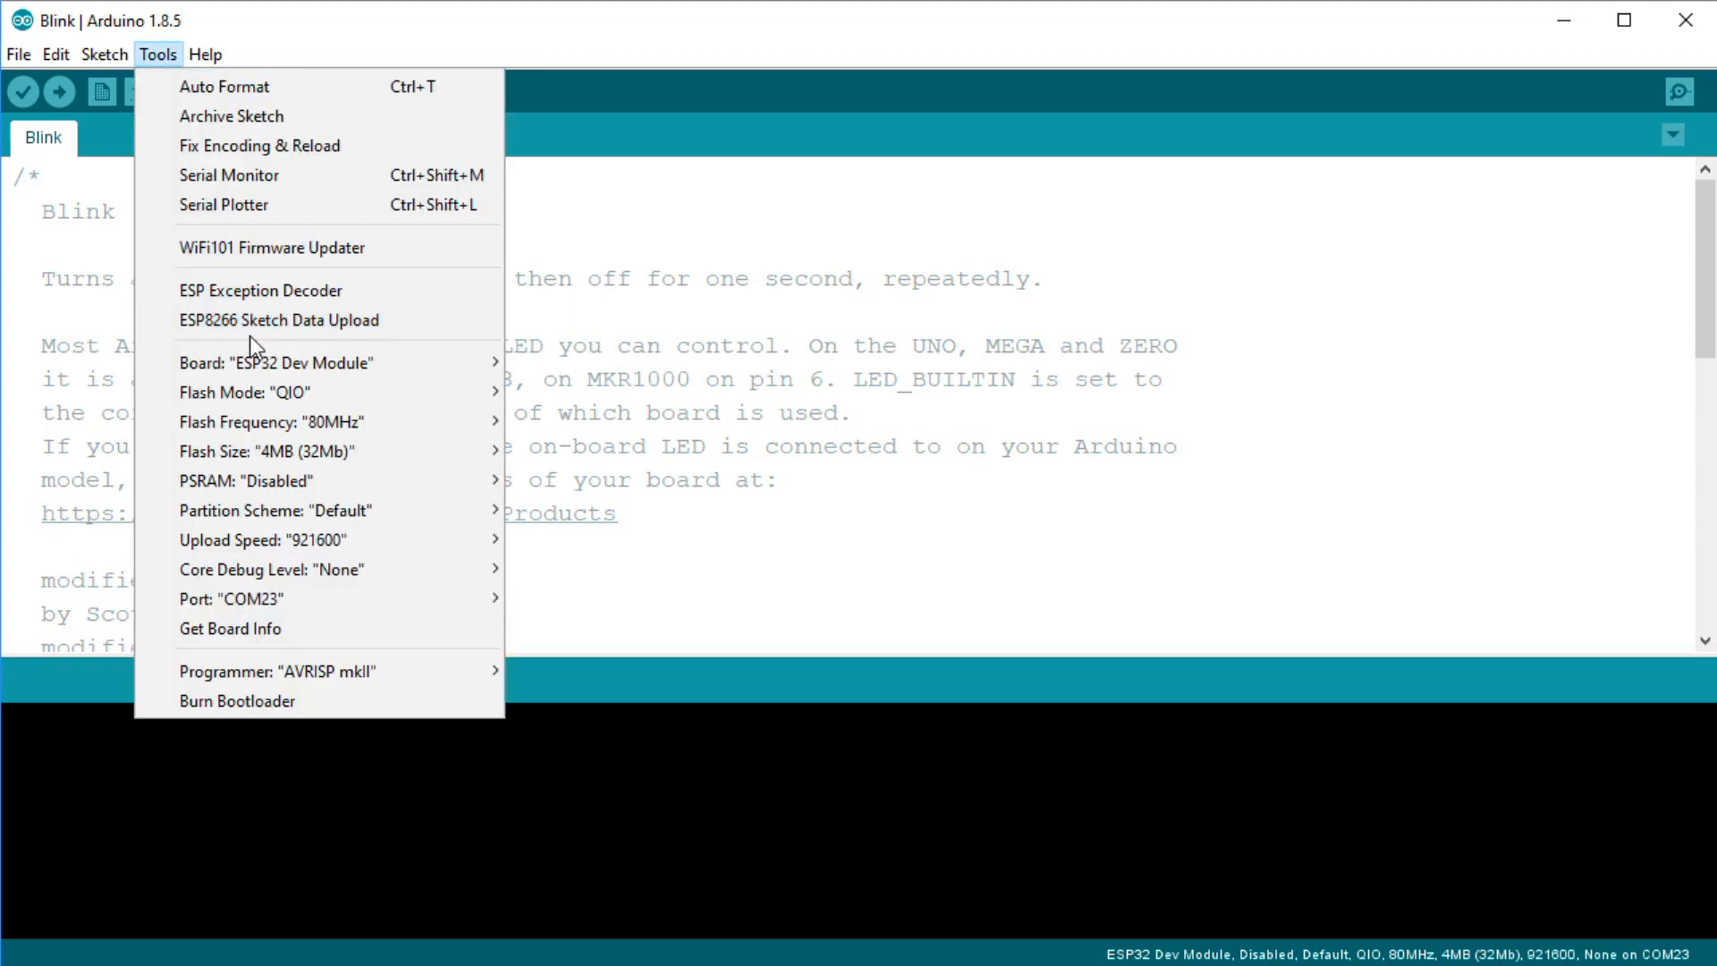
{"action": "mouse_move", "coordinate": [270, 568]}
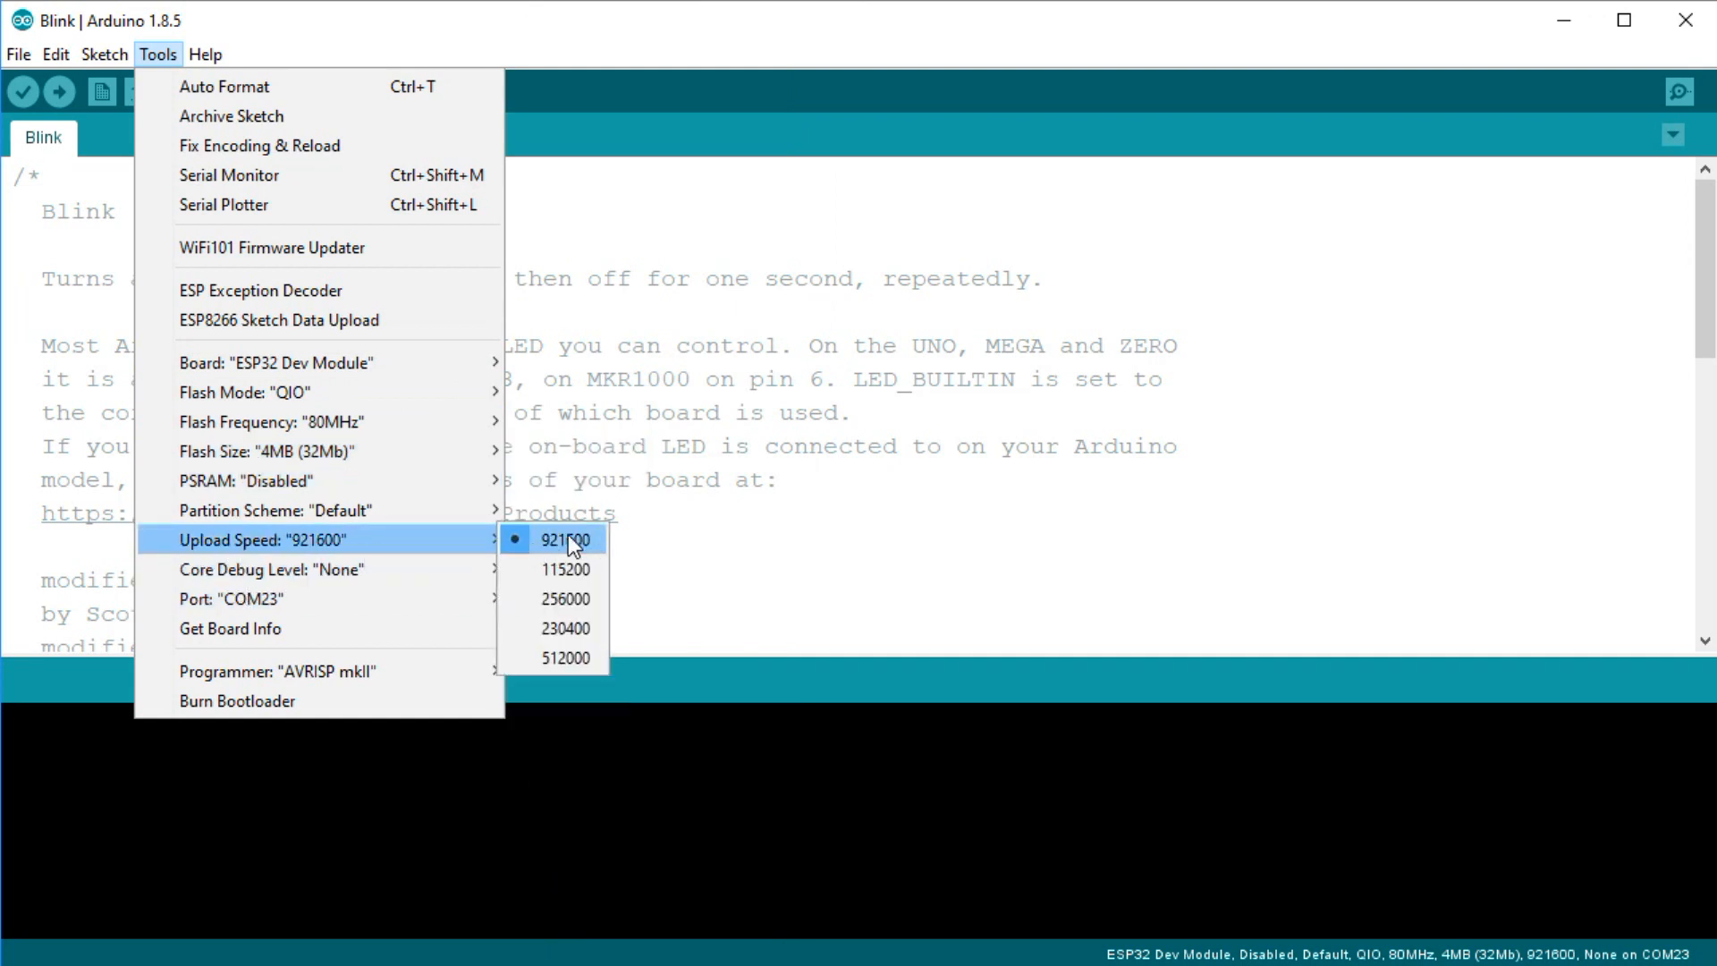
{"action": "mouse_move", "coordinate": [562, 597]}
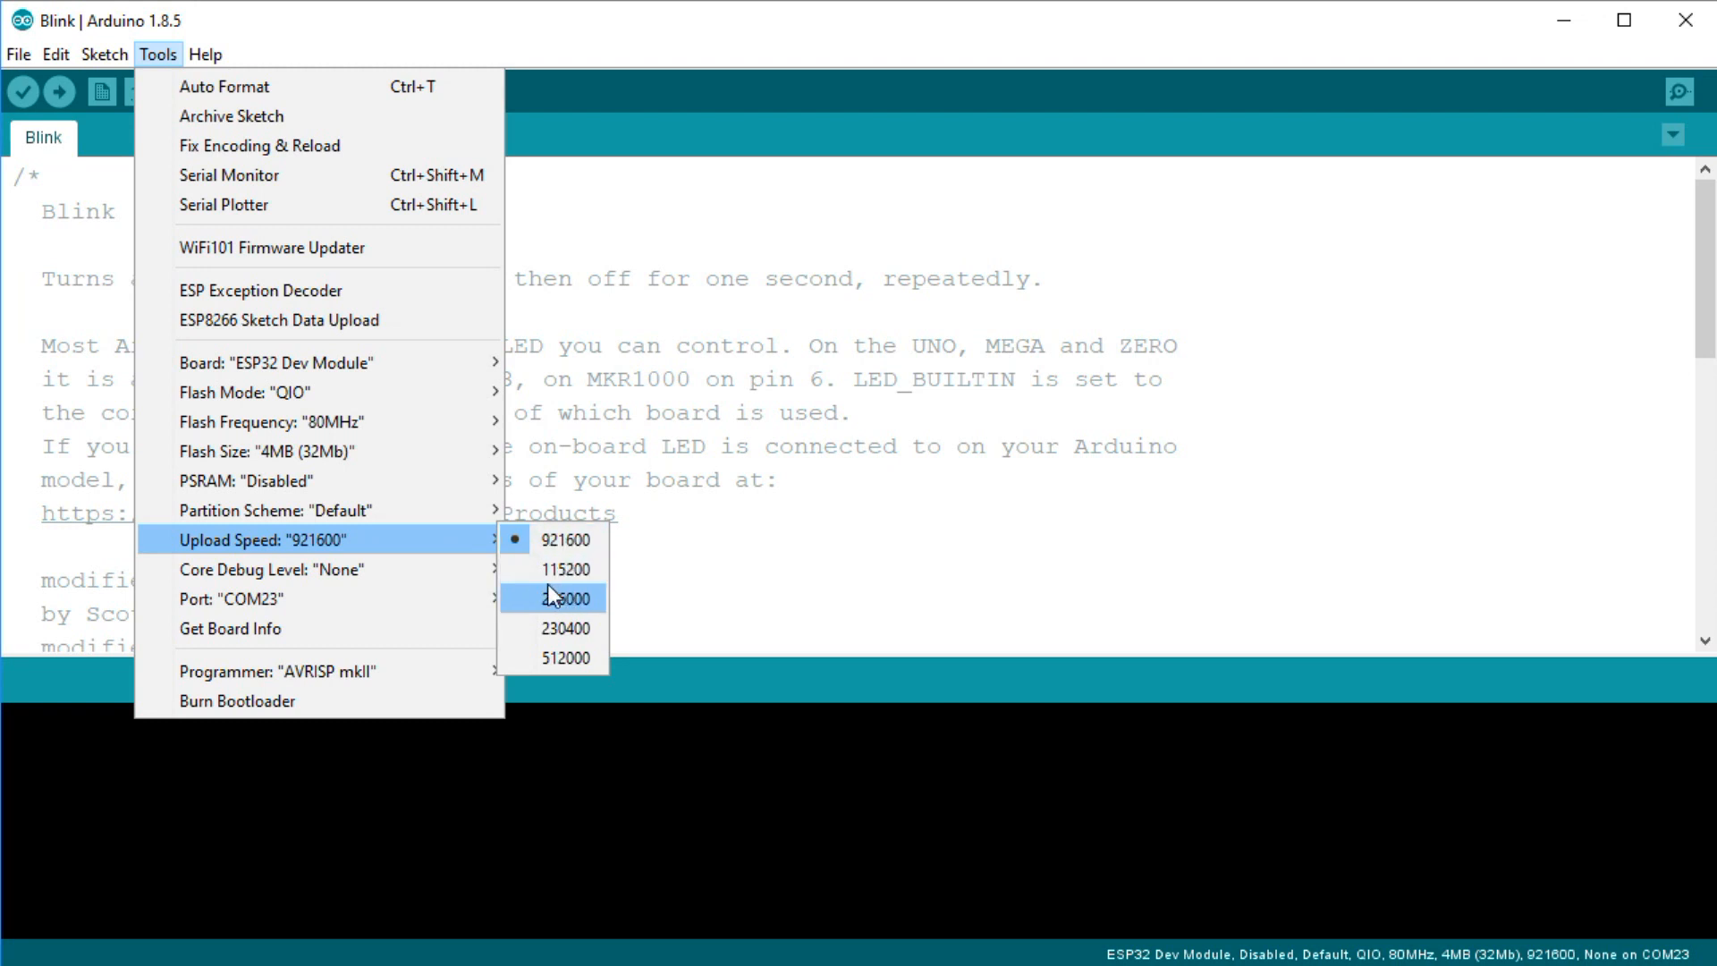
{"action": "mouse_move", "coordinate": [565, 569]}
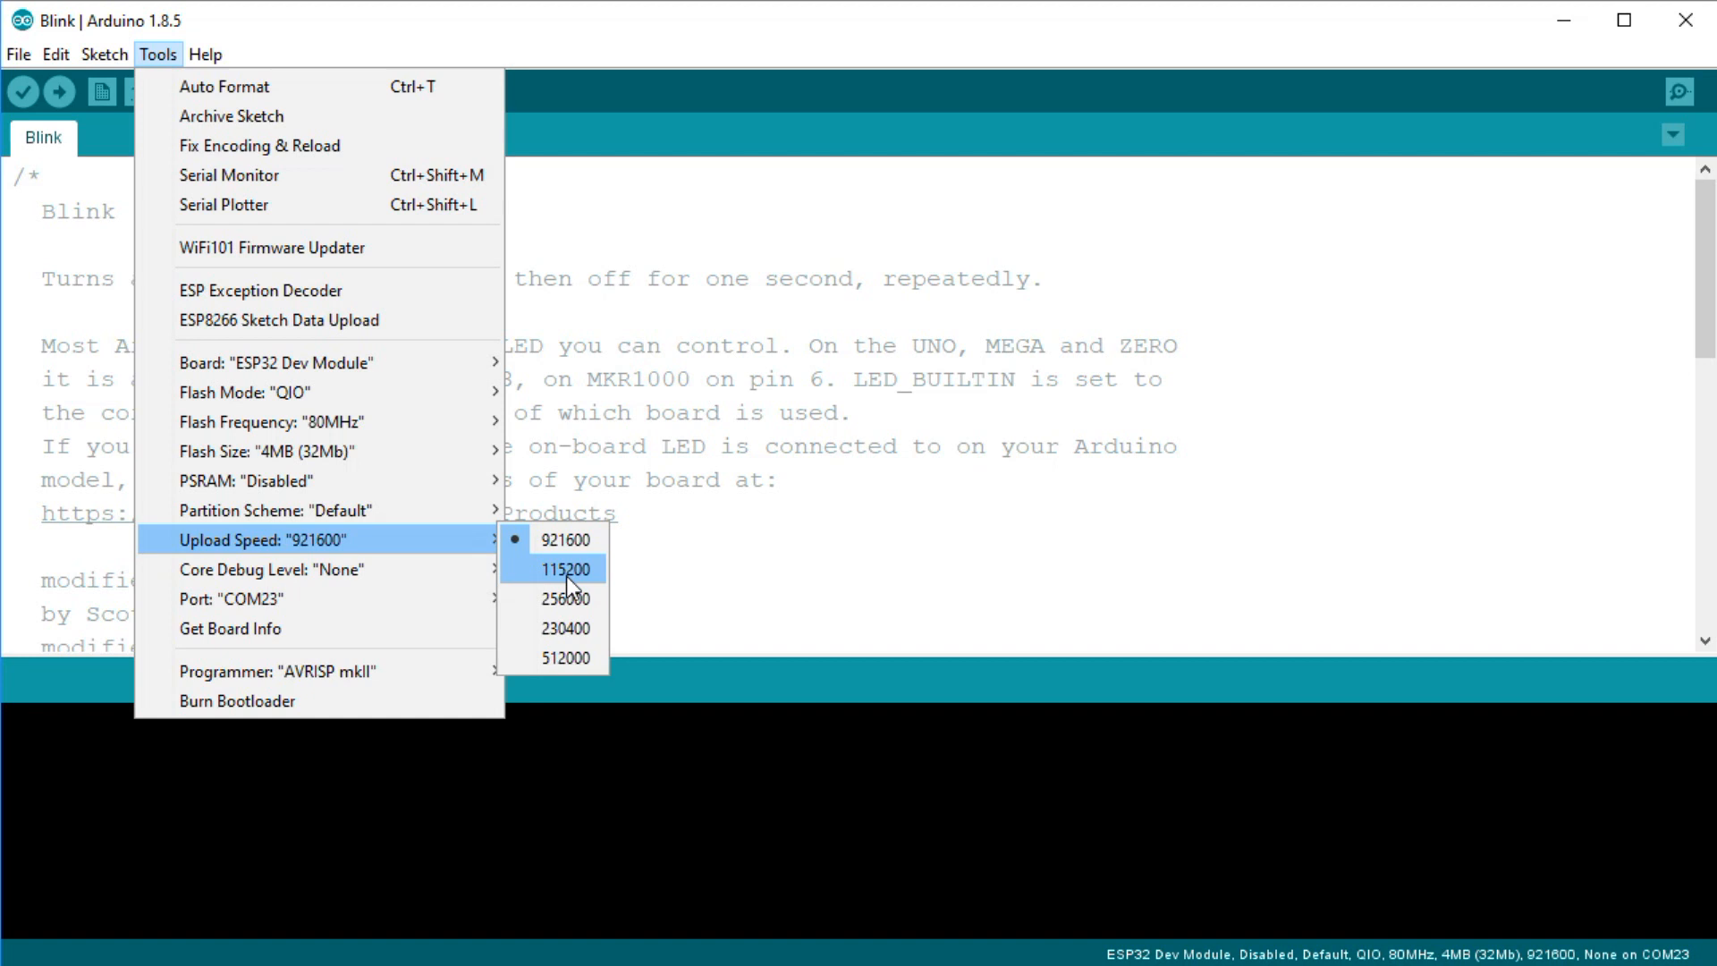
{"action": "mouse_move", "coordinate": [260, 597]}
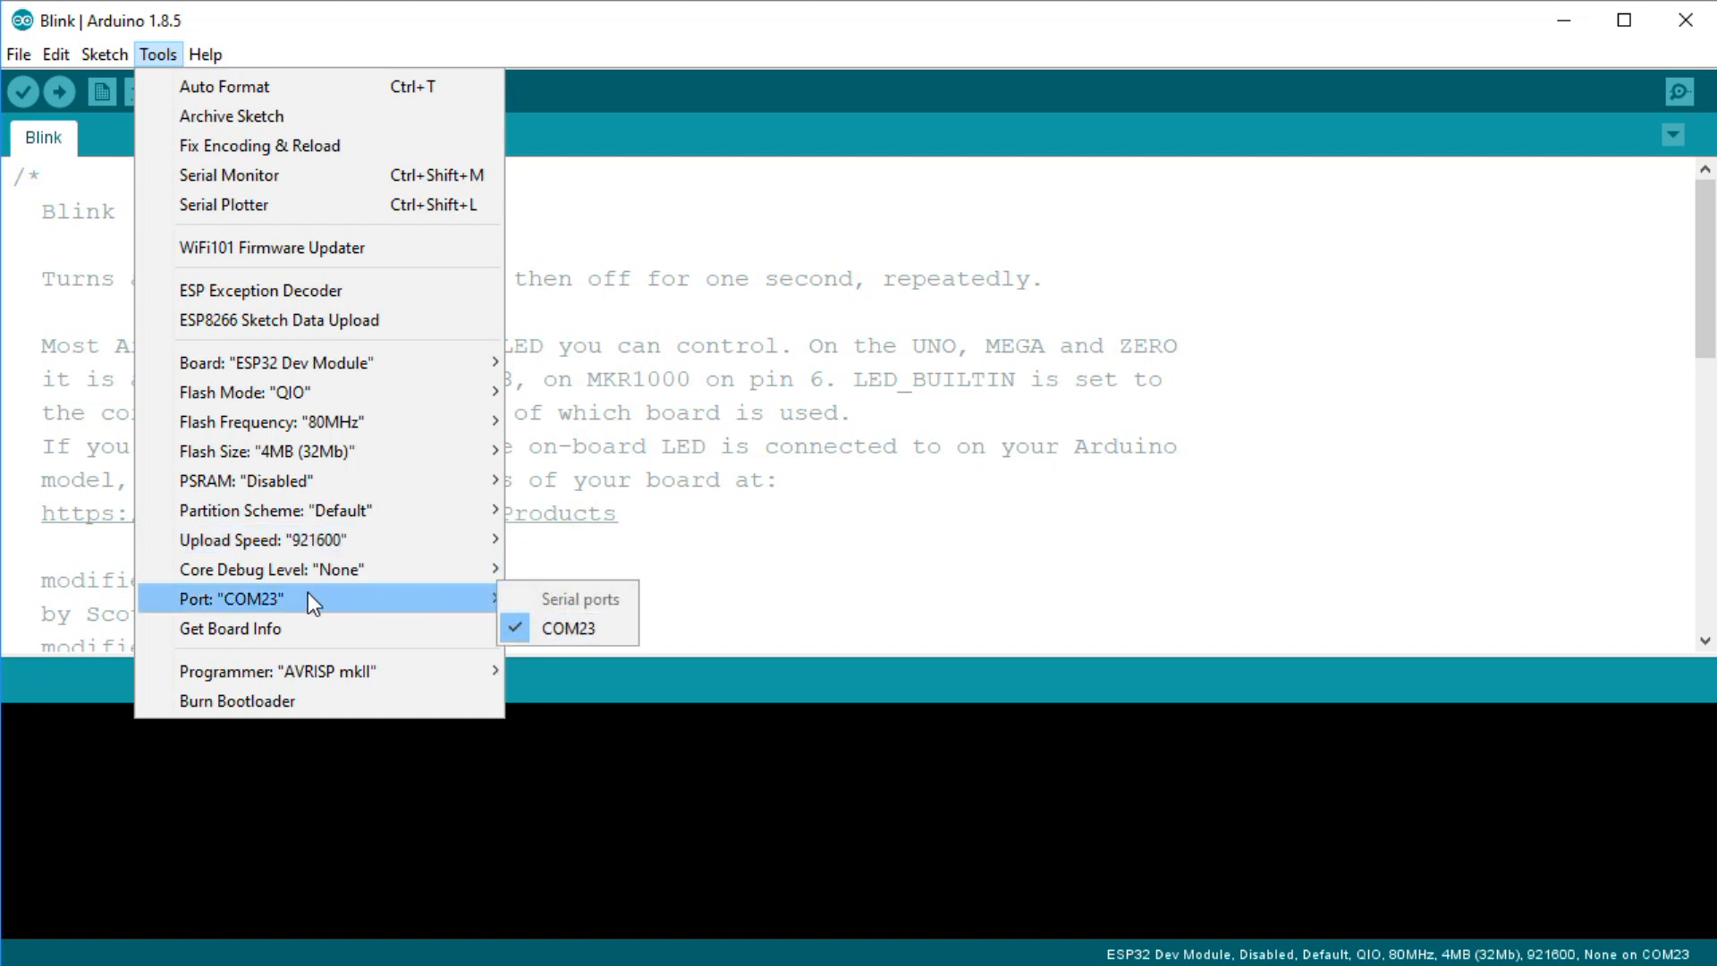
{"action": "left_click", "coordinate": [567, 628]}
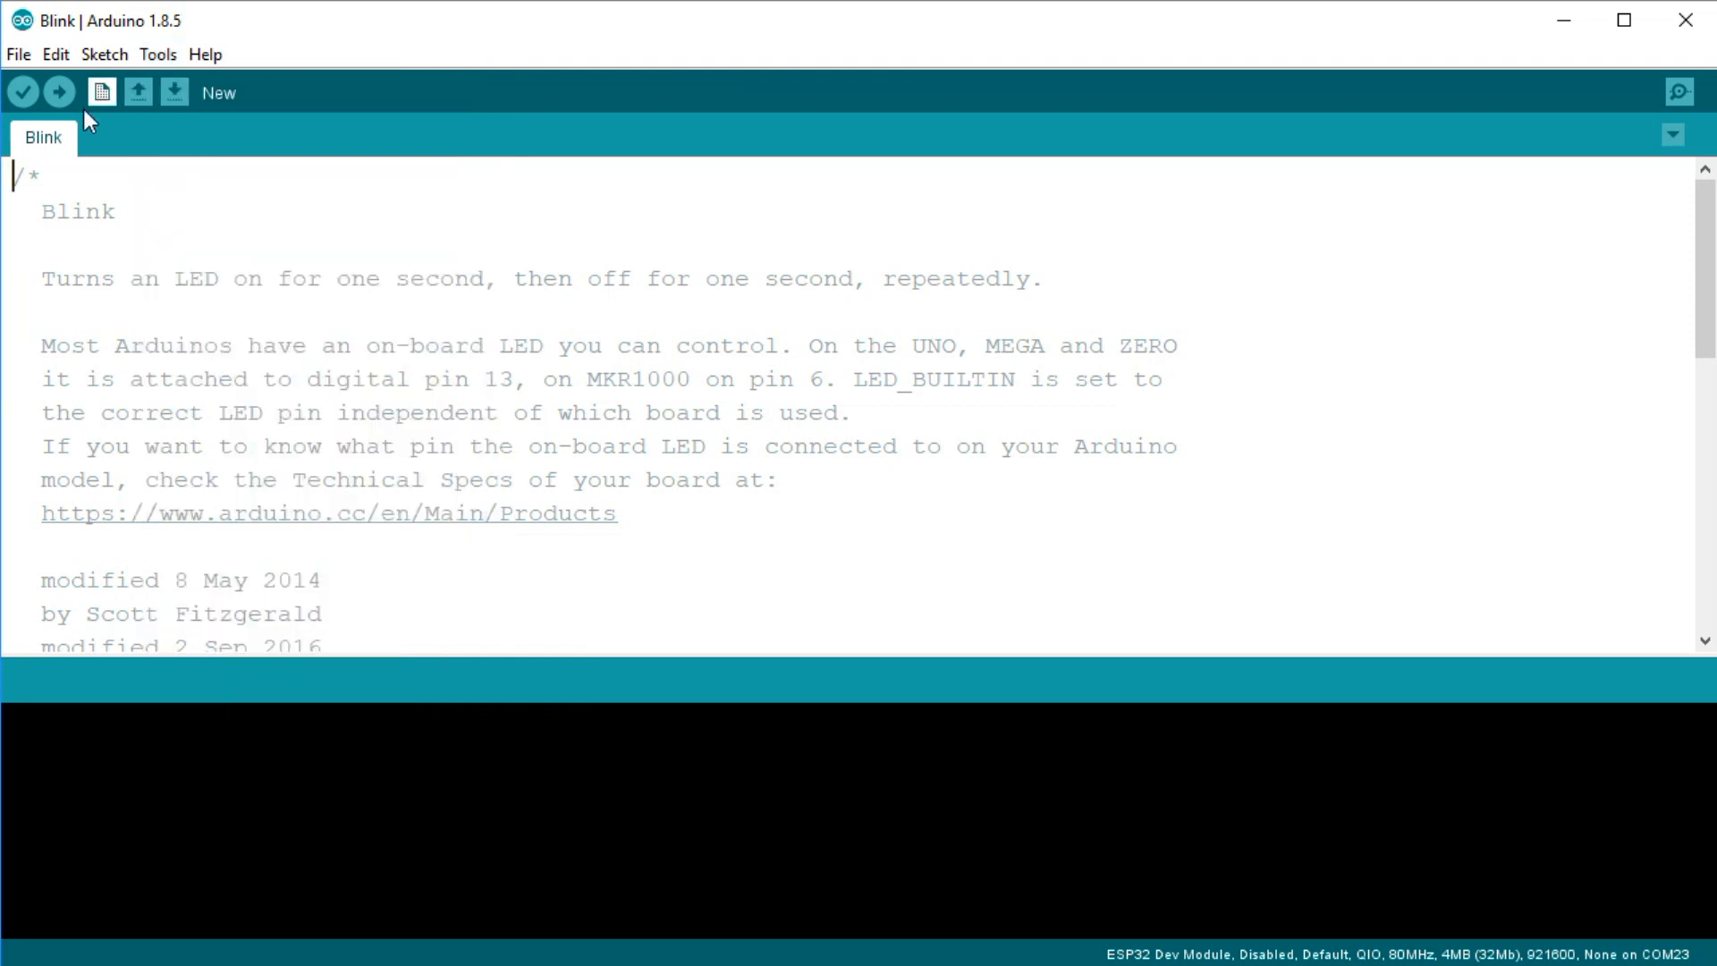
{"action": "left_click", "coordinate": [57, 92]}
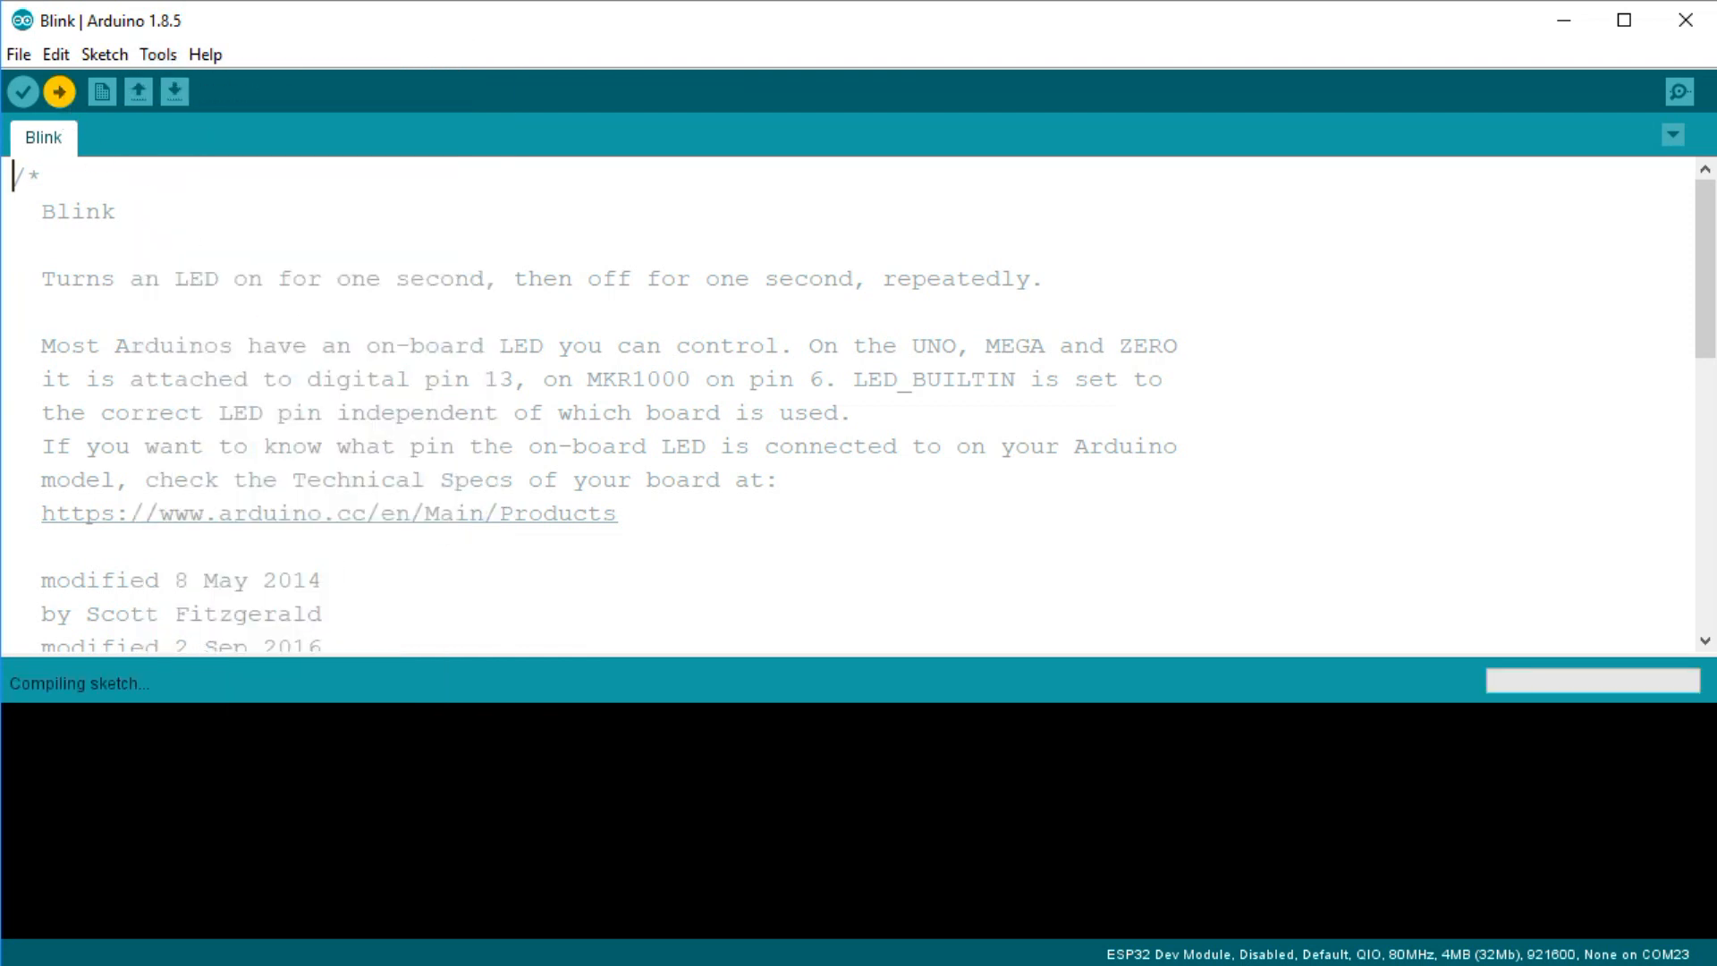